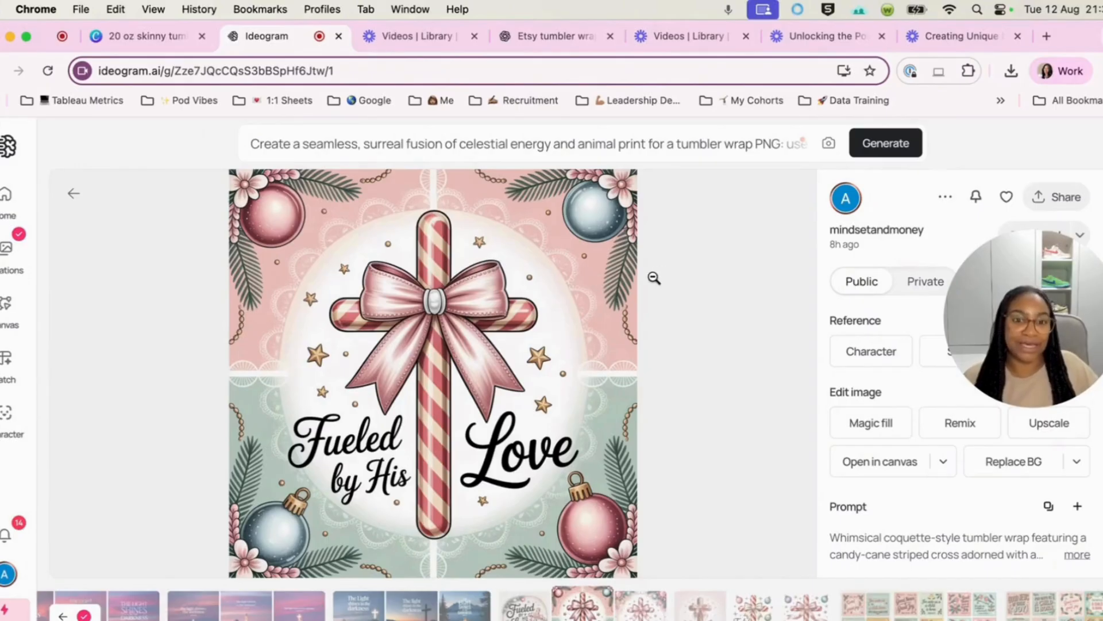
mouse_move(208, 277)
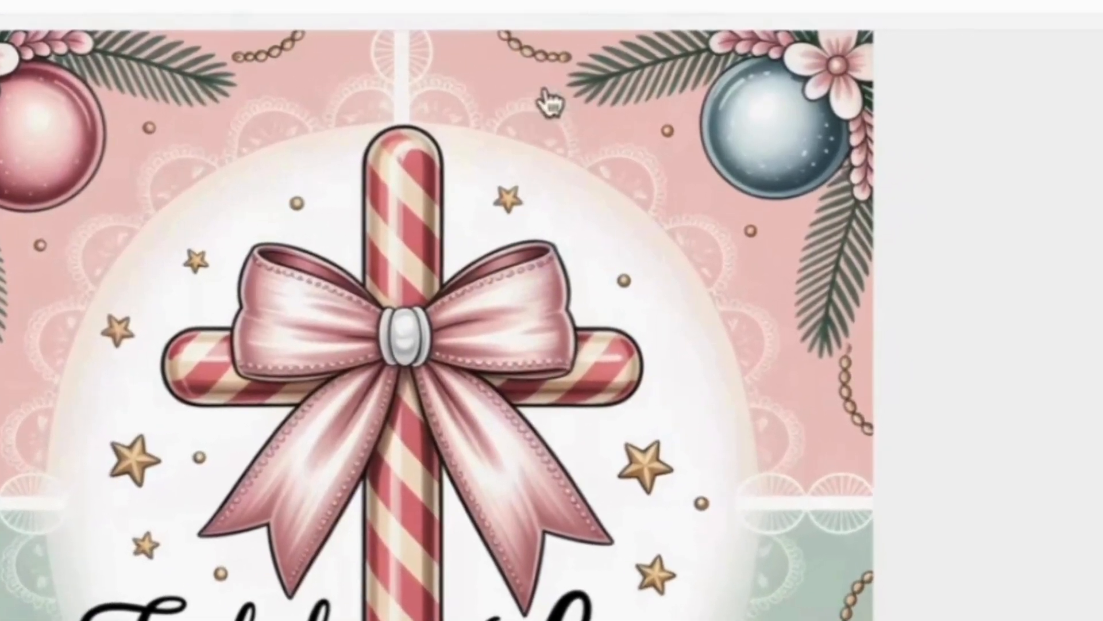
- Stretch the Fueled by His Love cross image past the edges to fill page 2
scroll("down", 3)
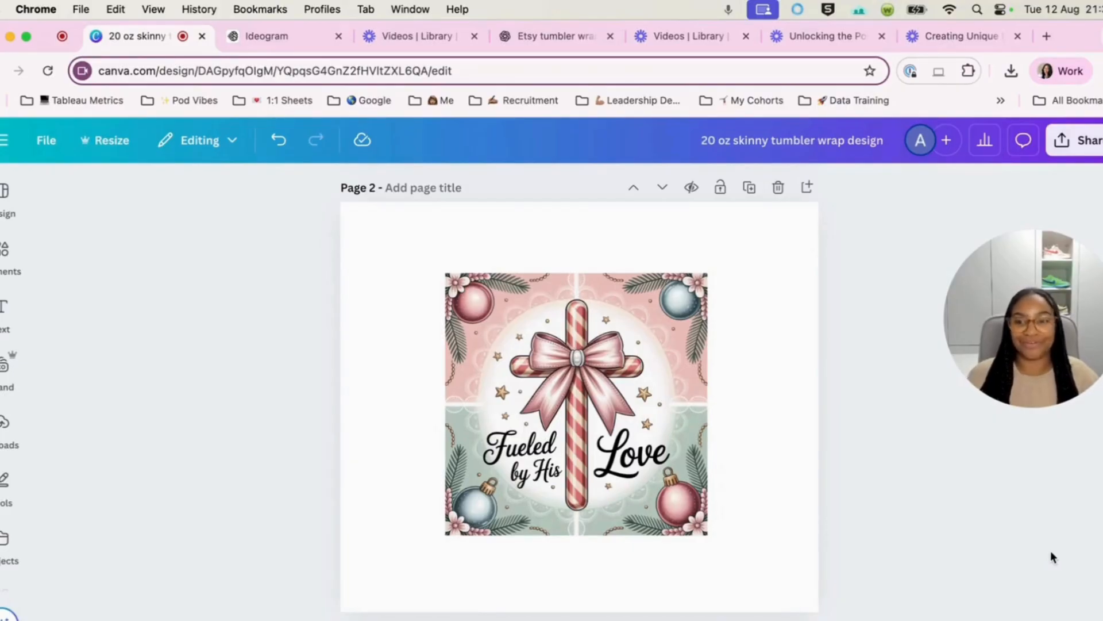
mouse_move(45, 140)
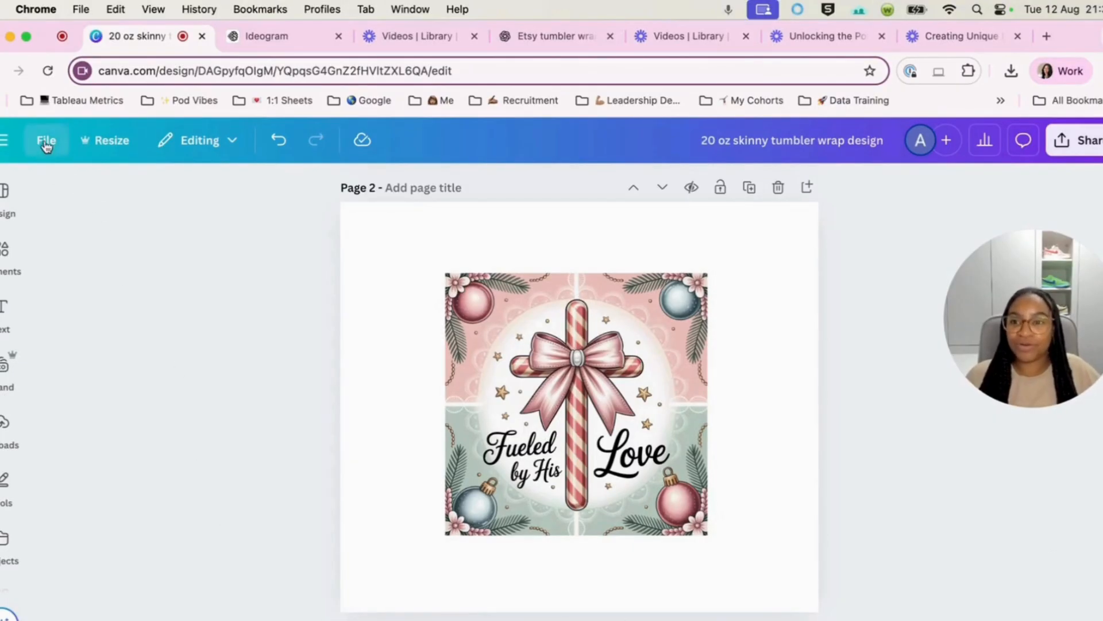
left_click(44, 140)
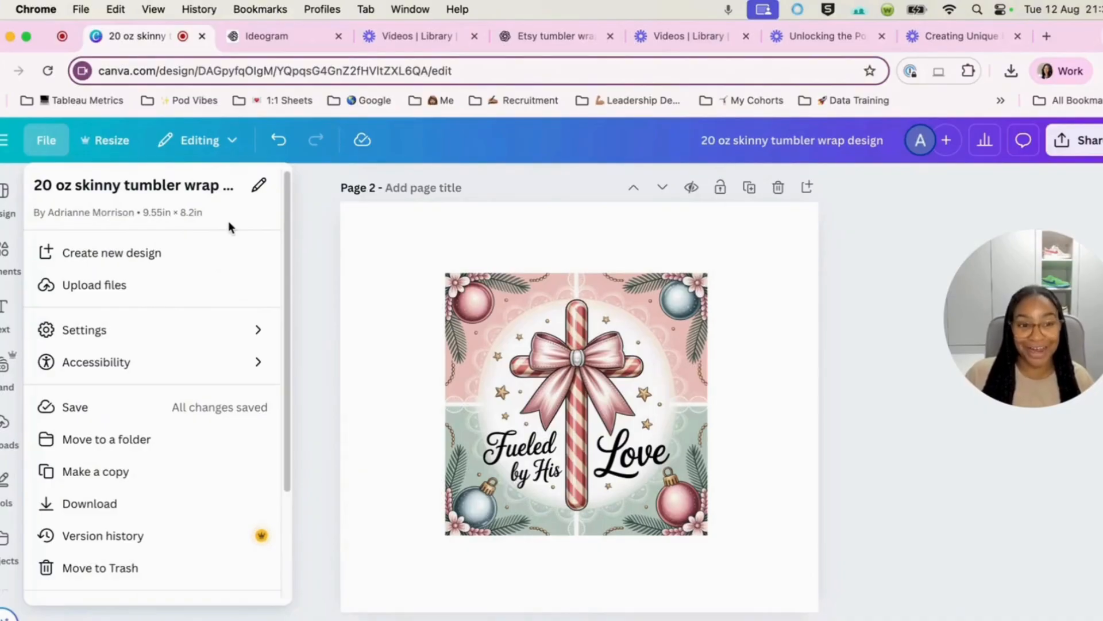
mouse_move(327, 232)
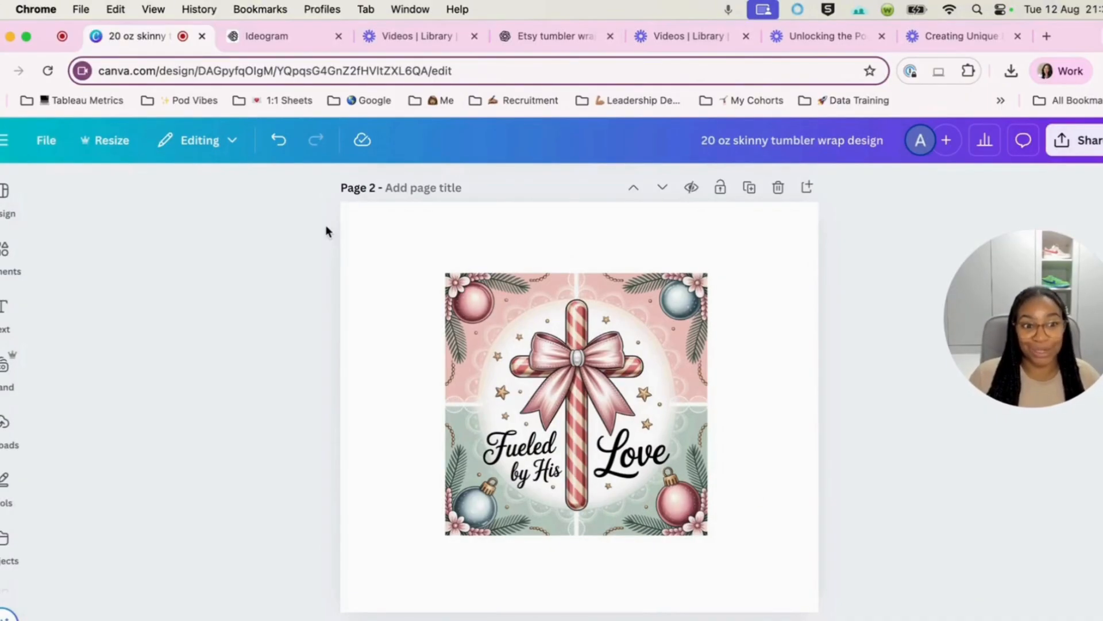
mouse_move(337, 245)
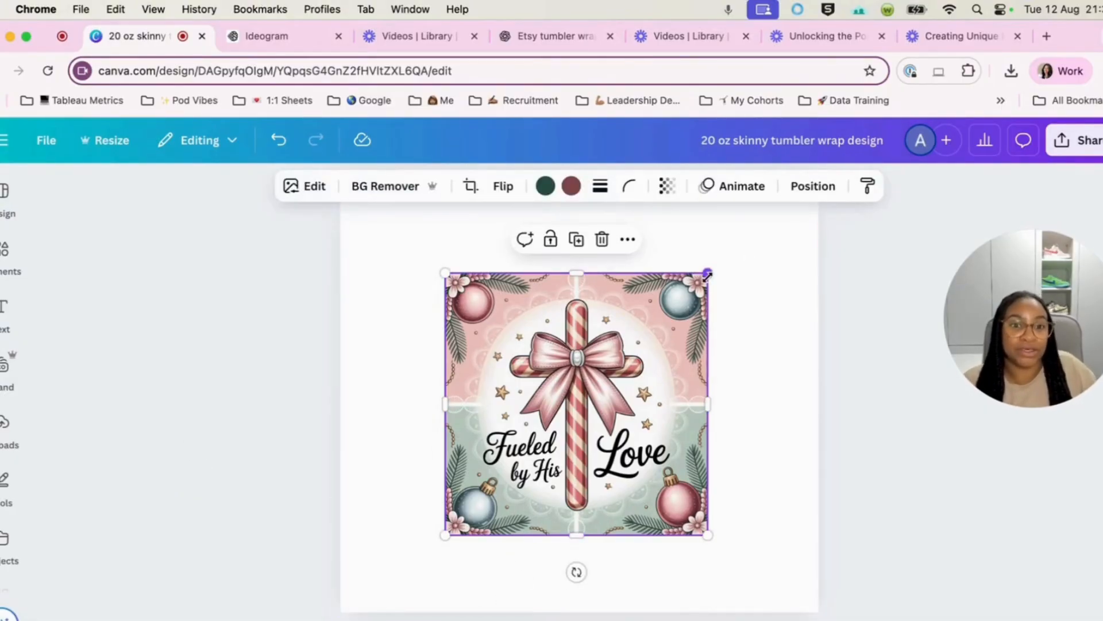
left_click_drag(708, 272, 793, 206)
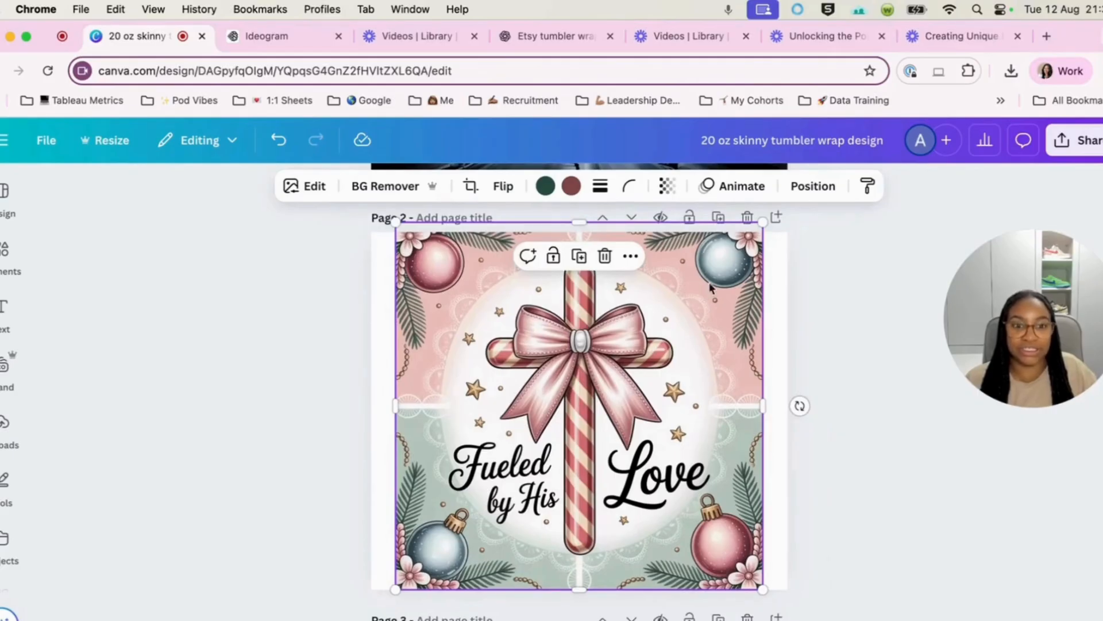
left_click_drag(762, 222, 751, 234)
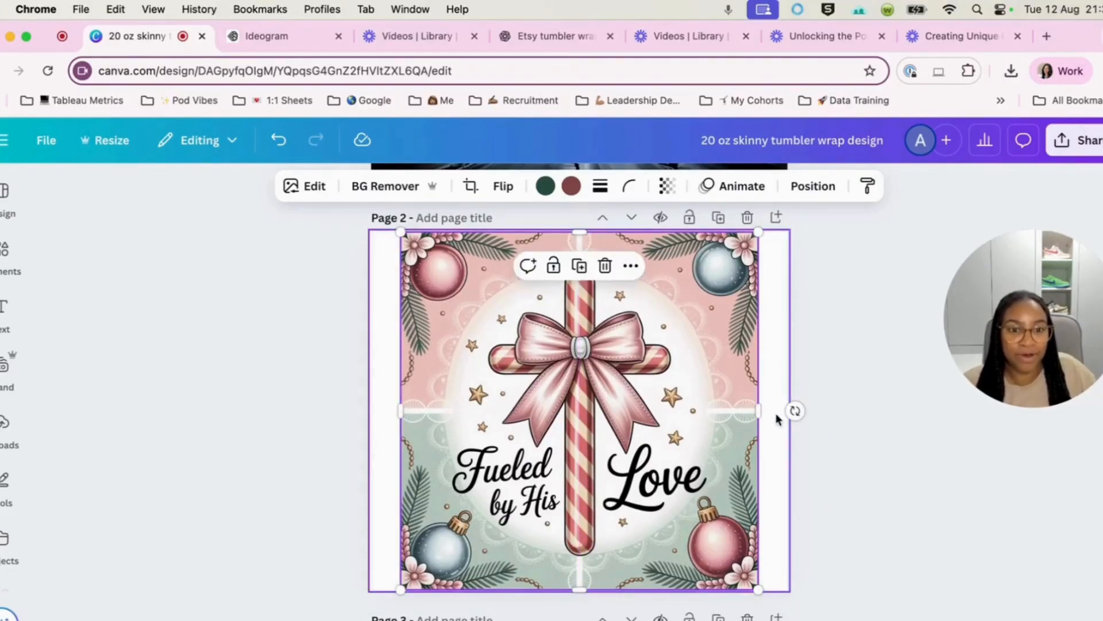
left_click_drag(757, 411, 783, 410)
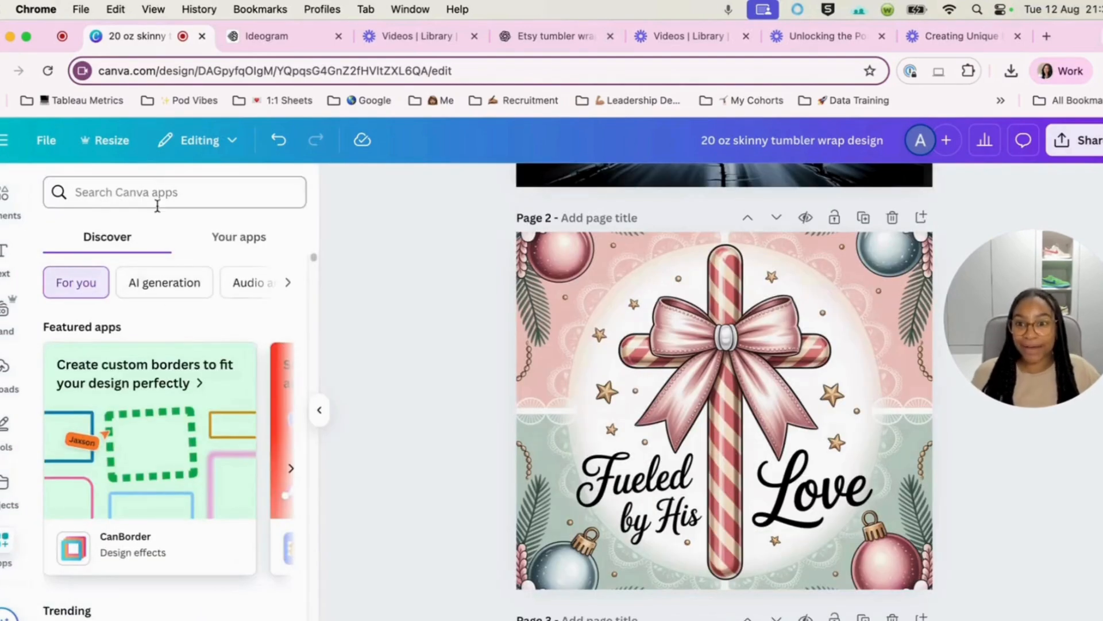
type("image")
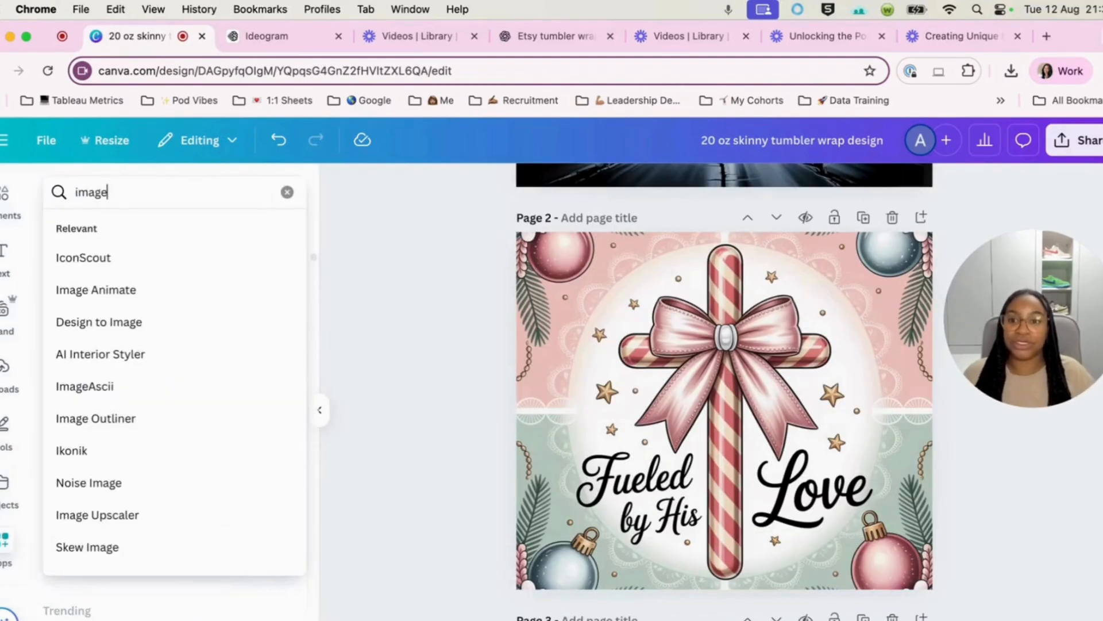
left_click(97, 514)
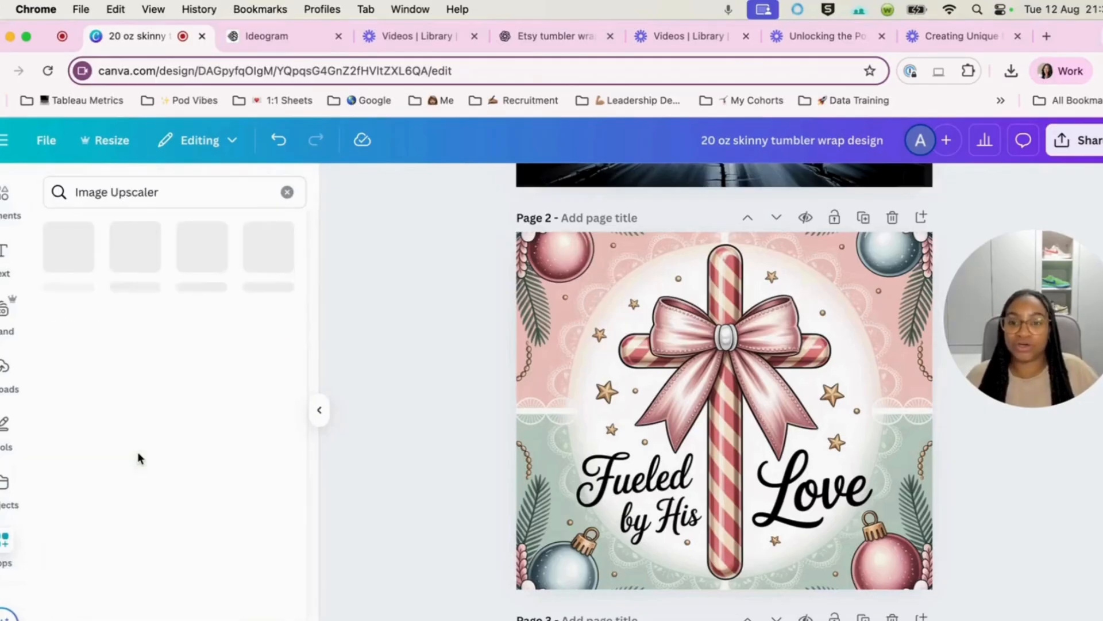
mouse_move(91, 449)
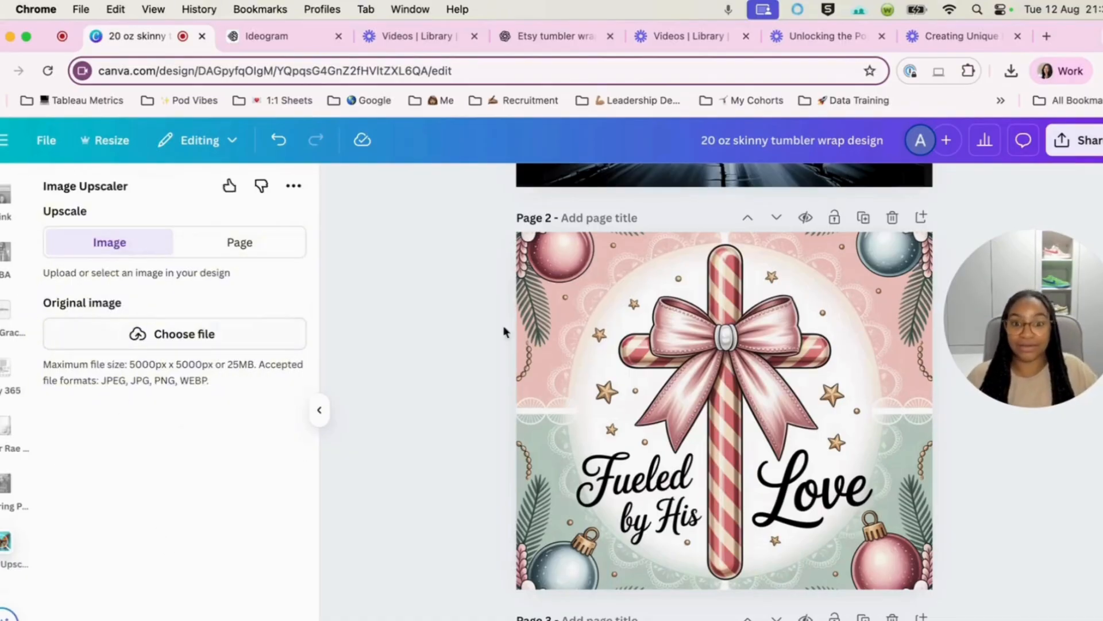
left_click(723, 412)
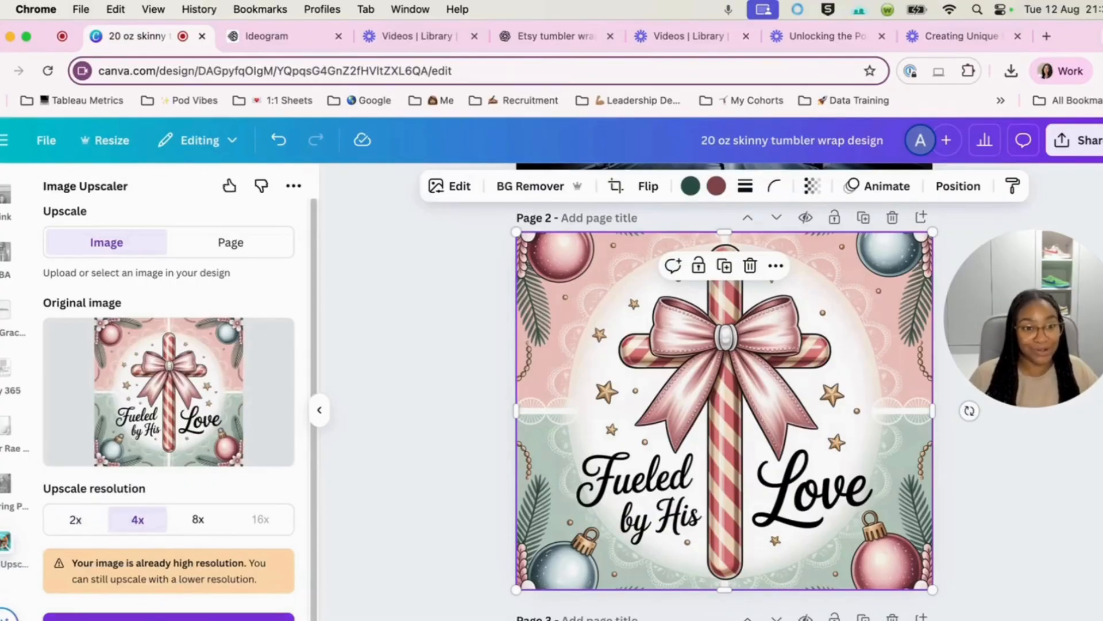
left_click(169, 617)
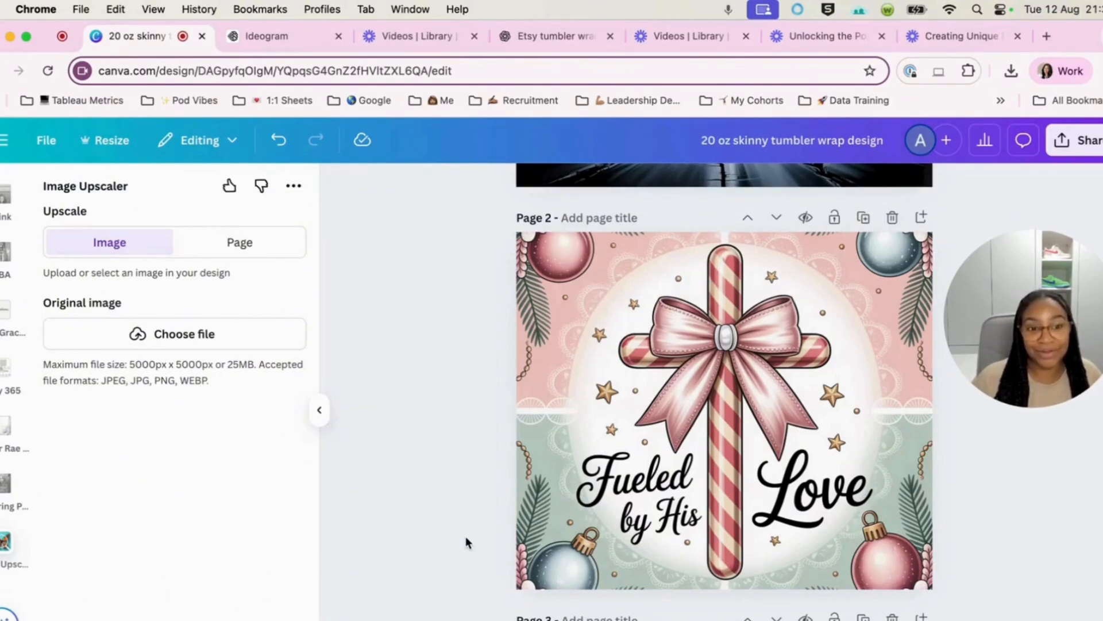
left_click(318, 410)
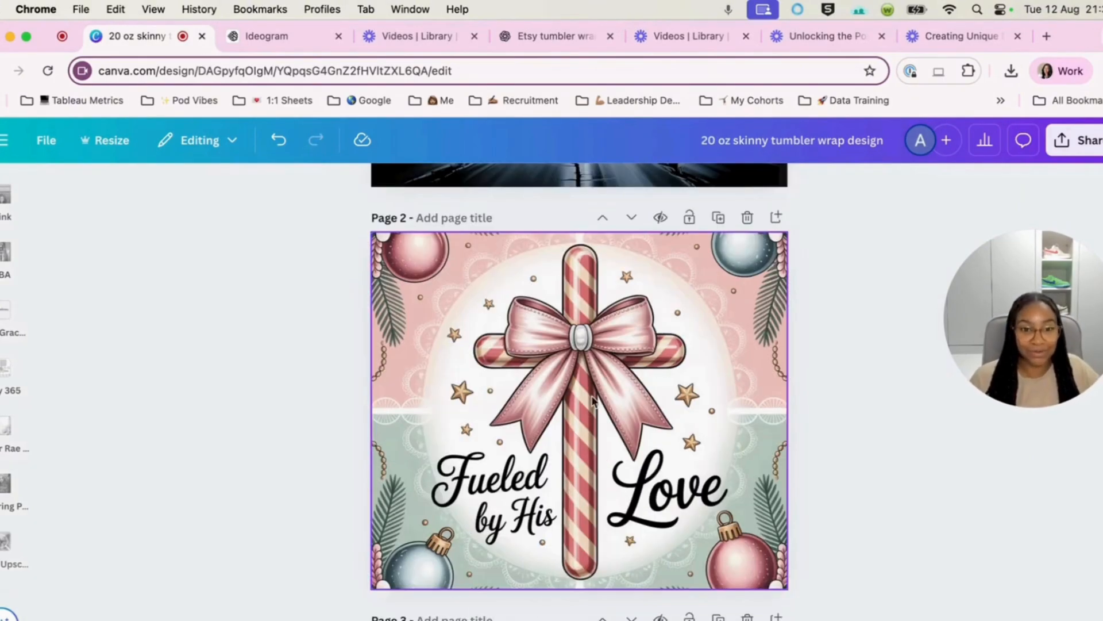
mouse_move(747, 369)
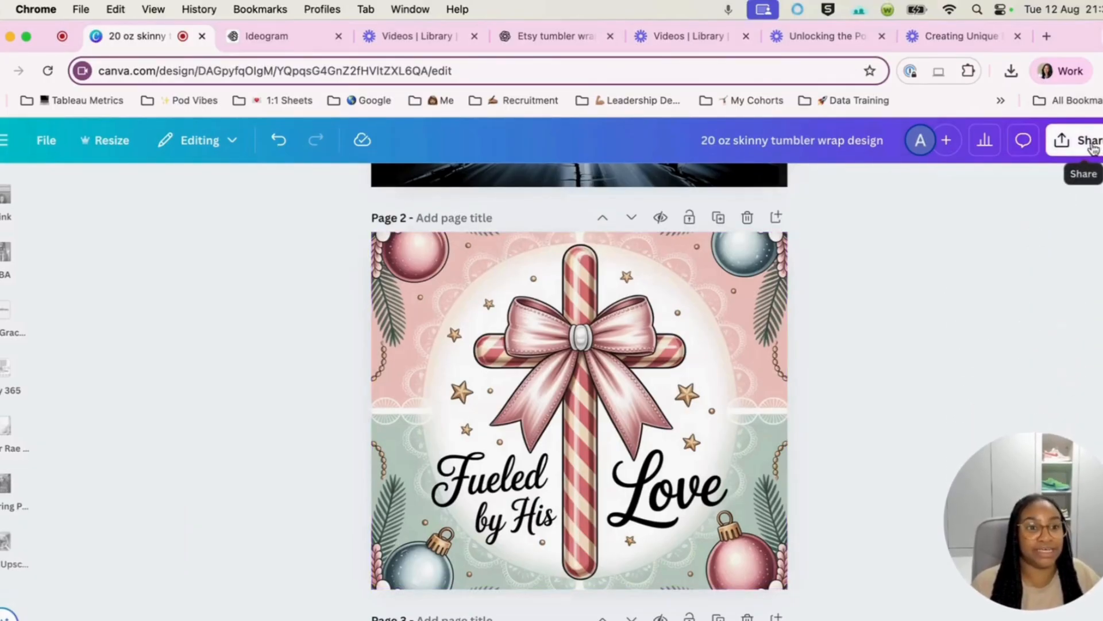
- Set the PNG download to 3× size (6,000 × 5,152 px) for Page 2 only
left_click(1084, 140)
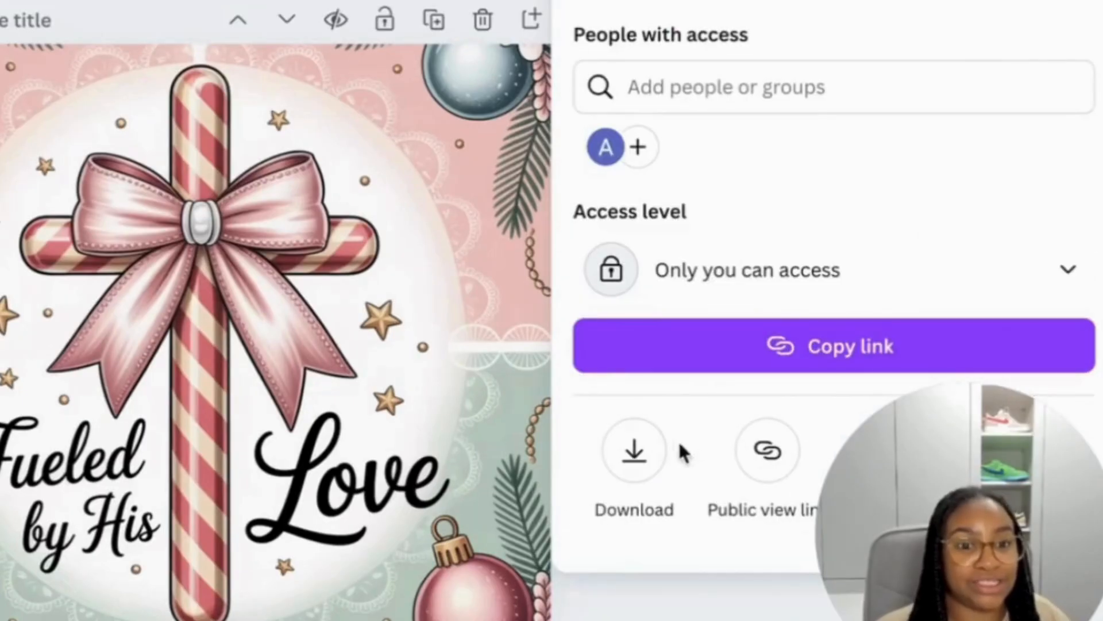
left_click(632, 451)
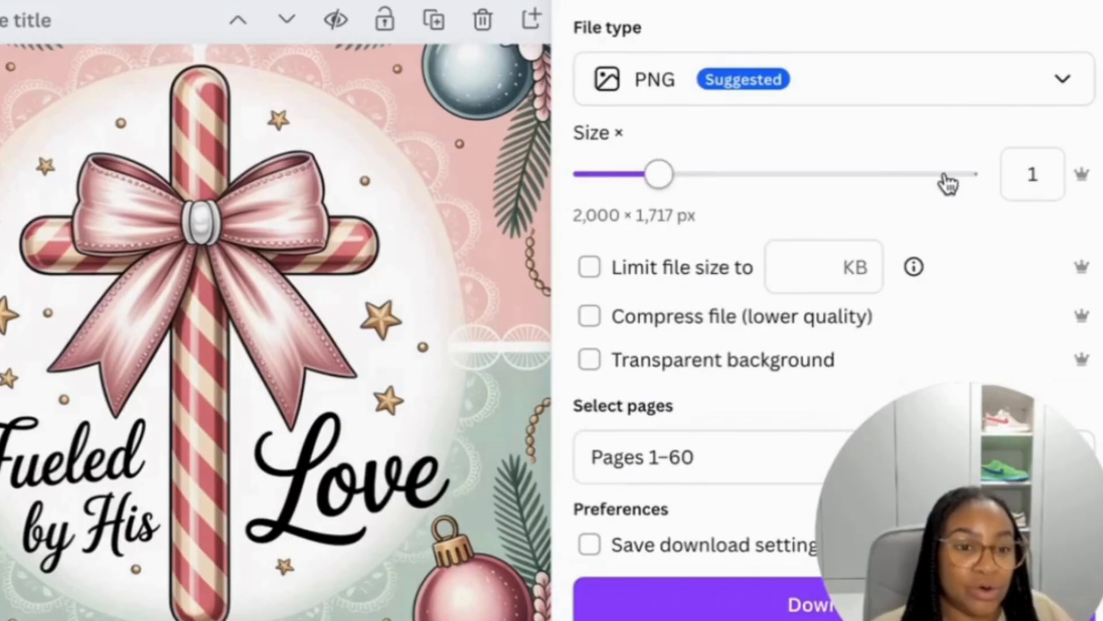
left_click_drag(658, 173, 929, 173)
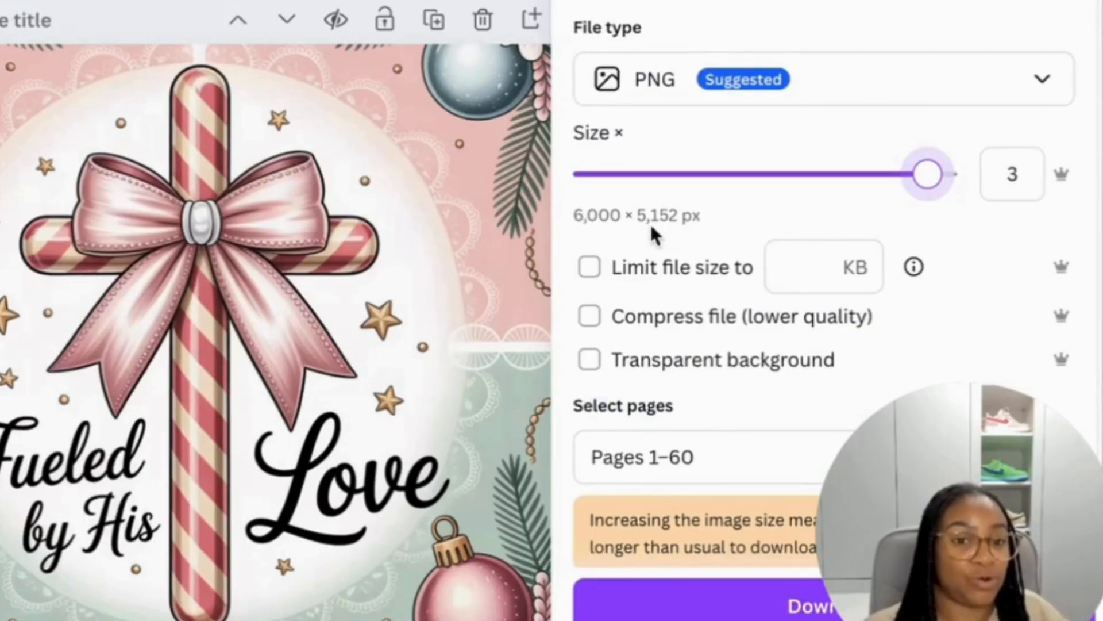
mouse_move(595, 359)
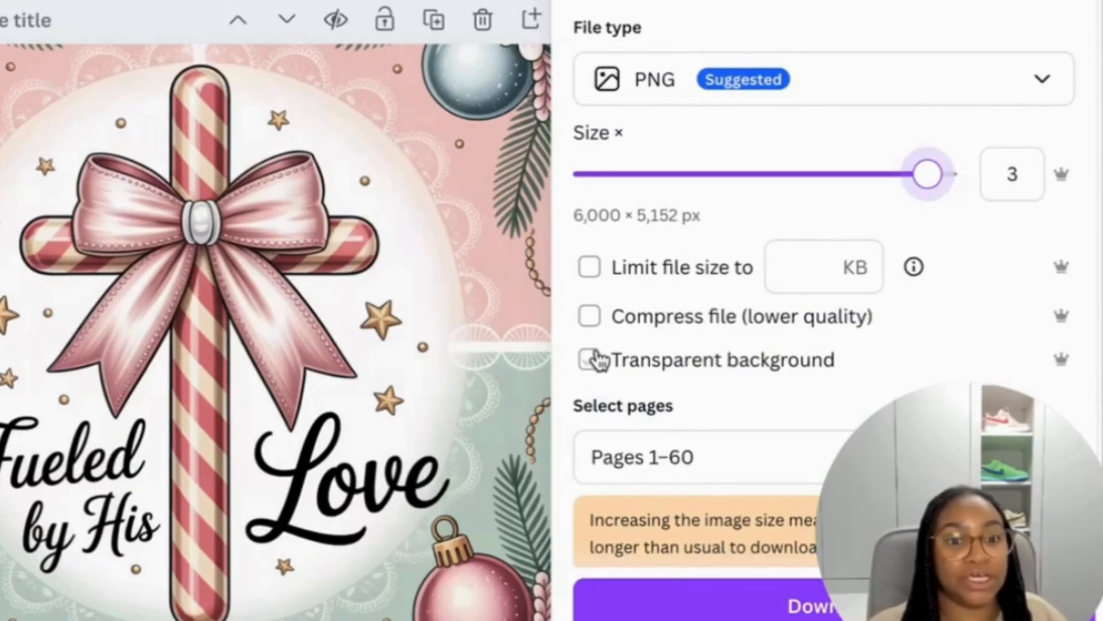
left_click(589, 360)
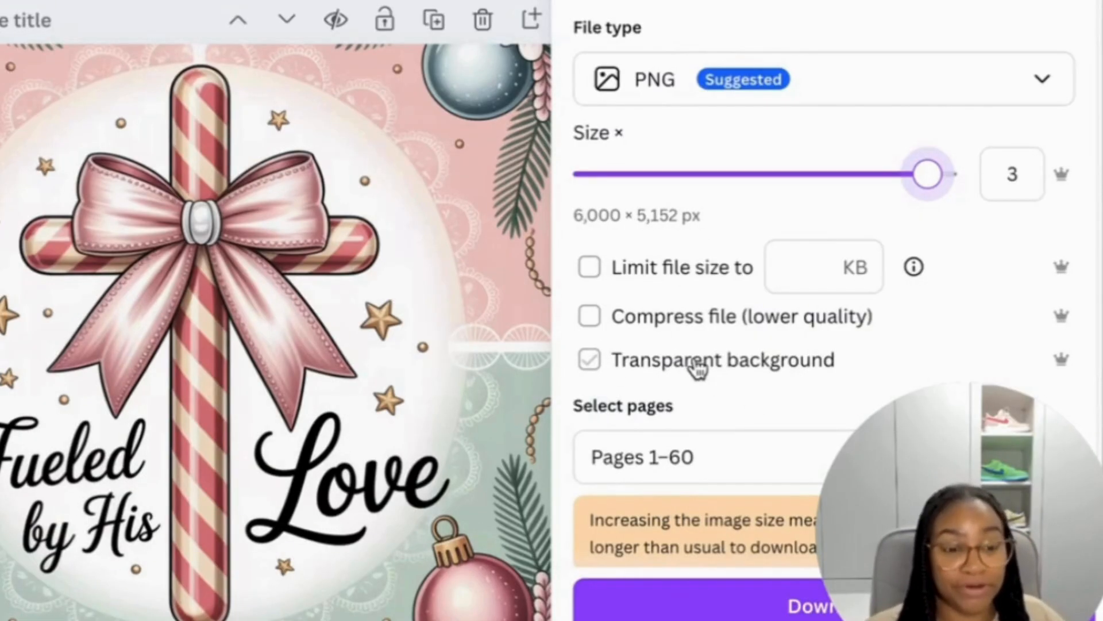
left_click(589, 359)
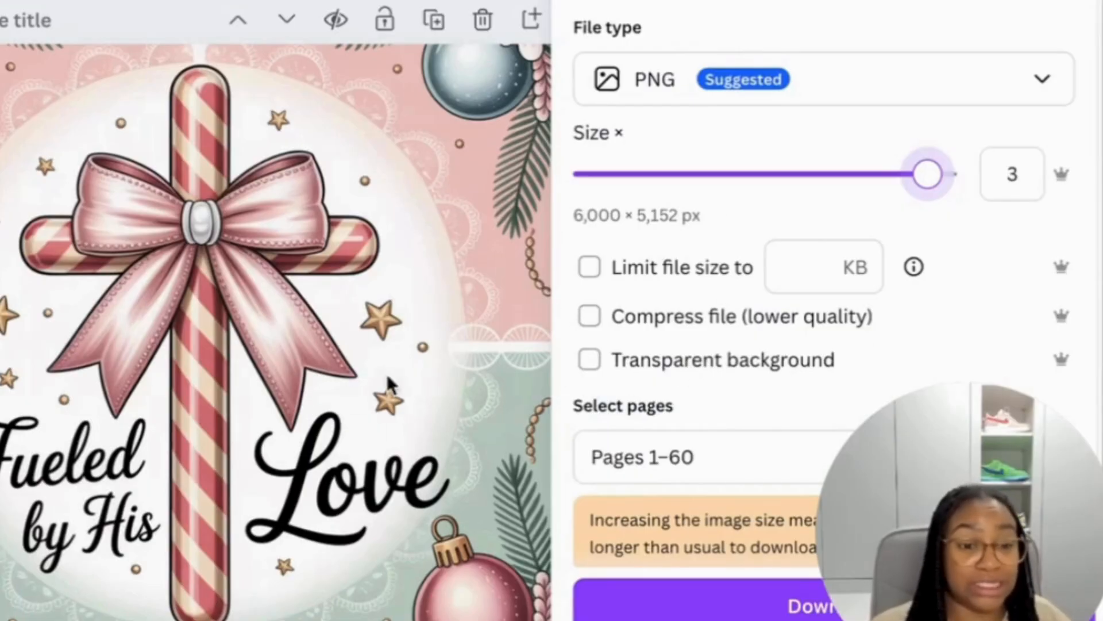
left_click(640, 455)
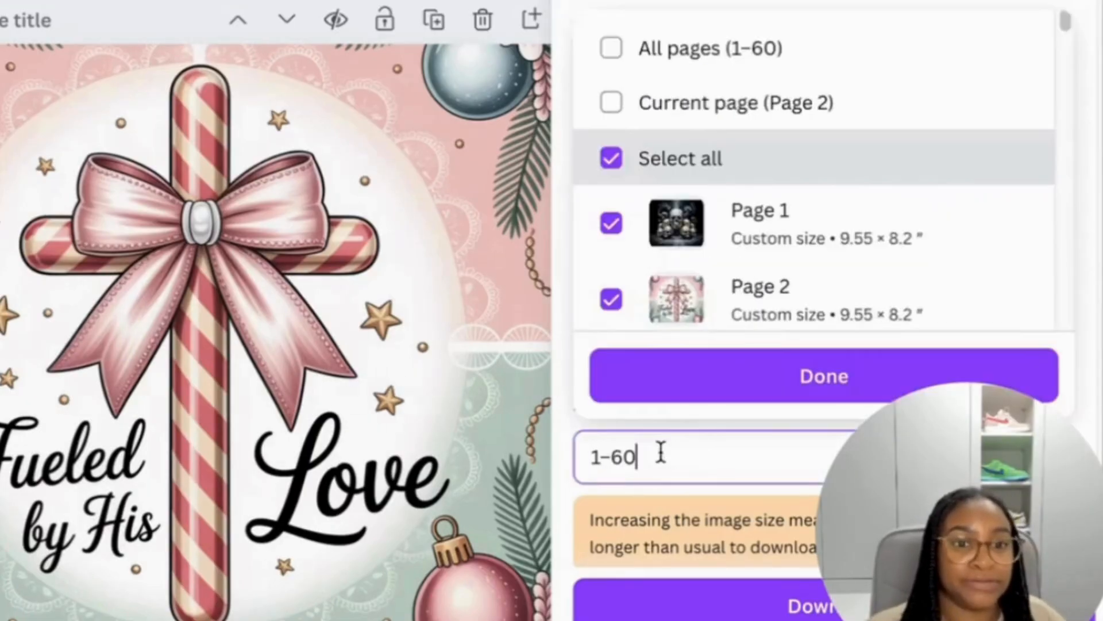
left_click(610, 102)
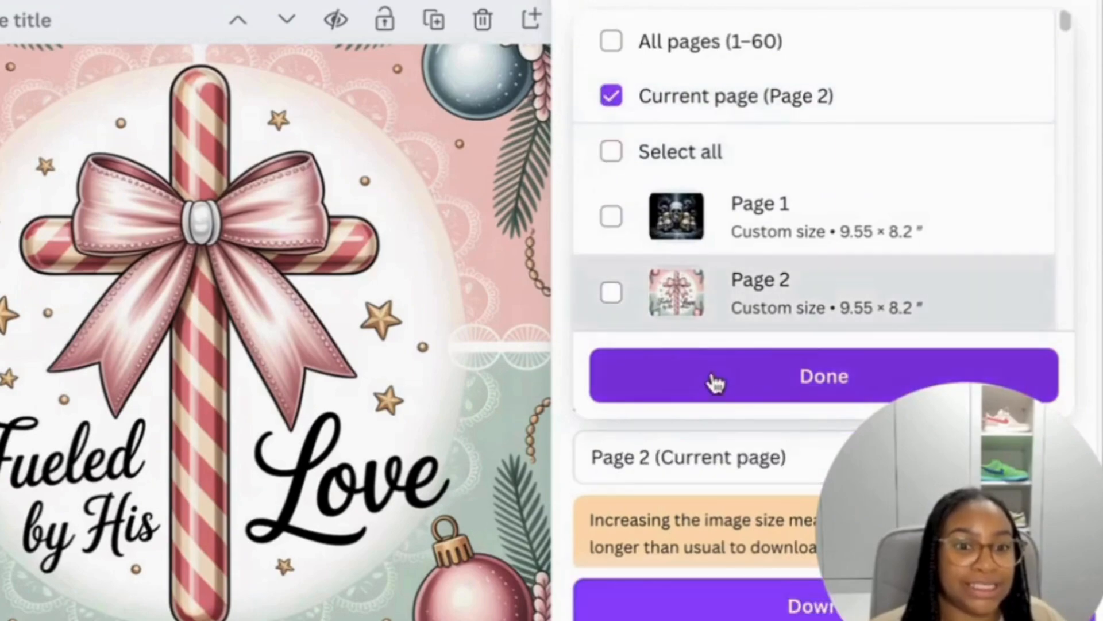
left_click(823, 375)
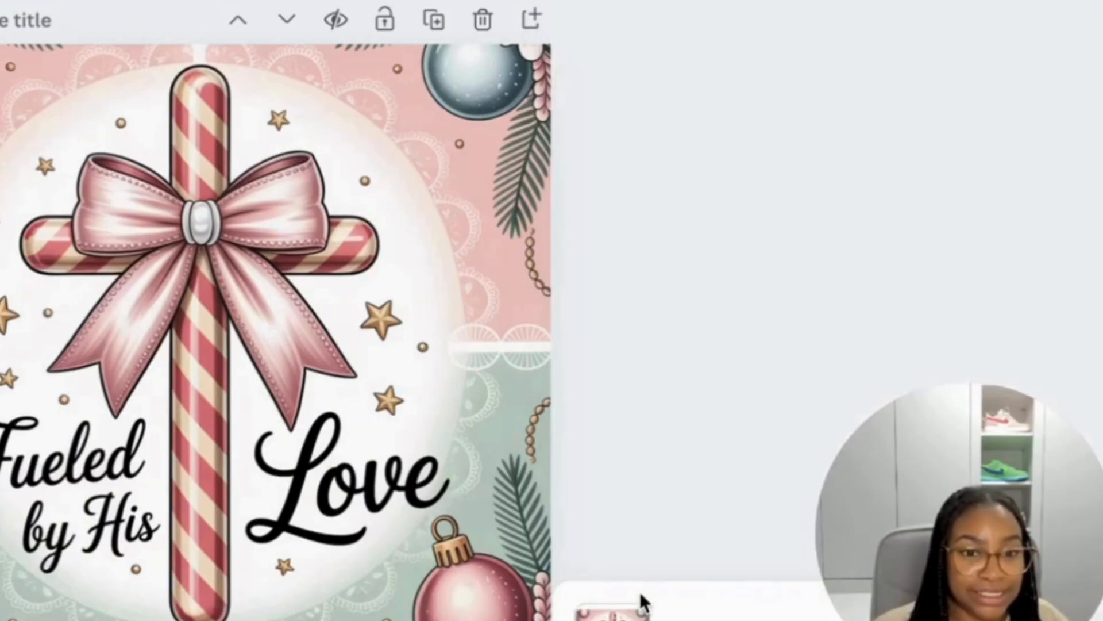
mouse_move(759, 264)
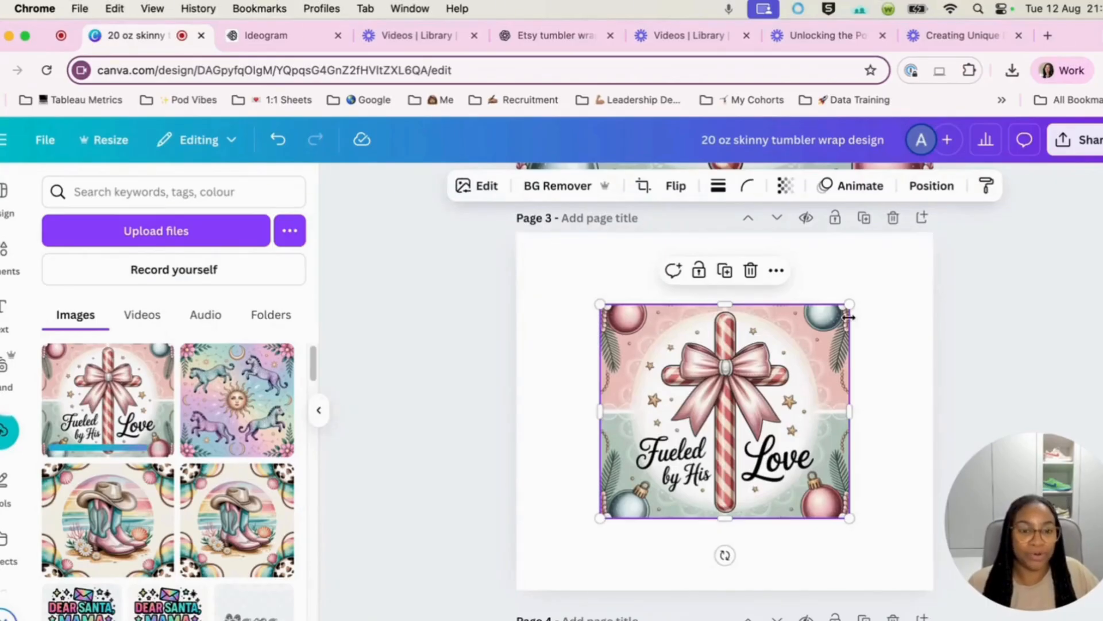
- Enlarge the page 3 image and arrange the Love half left, Fueled by His right
left_click_drag(849, 306, 927, 238)
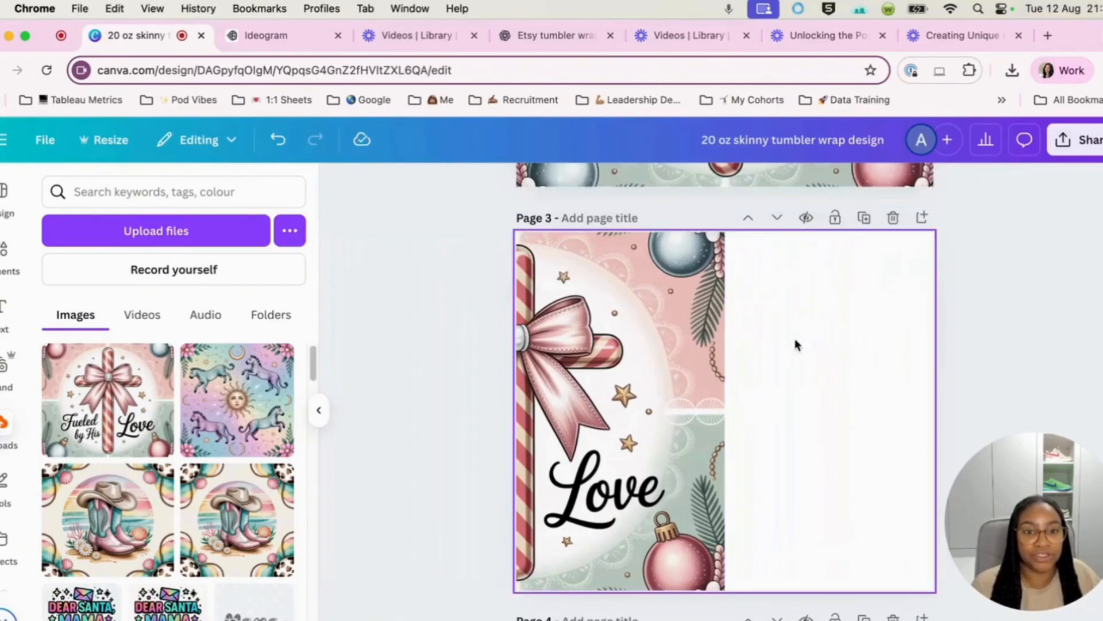
mouse_move(749, 433)
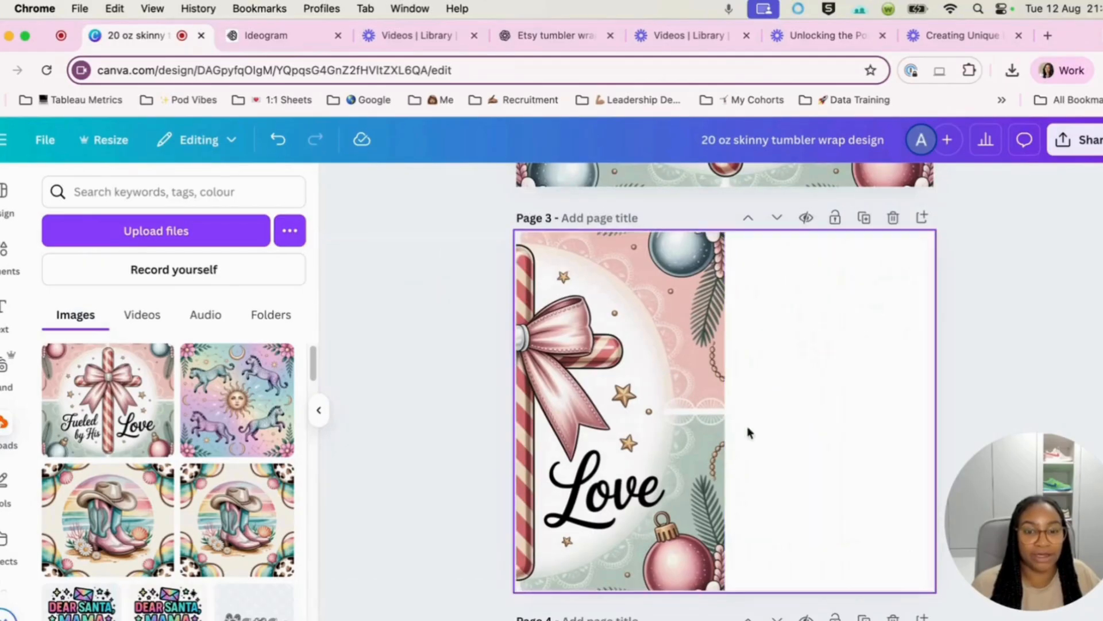
left_click(619, 422)
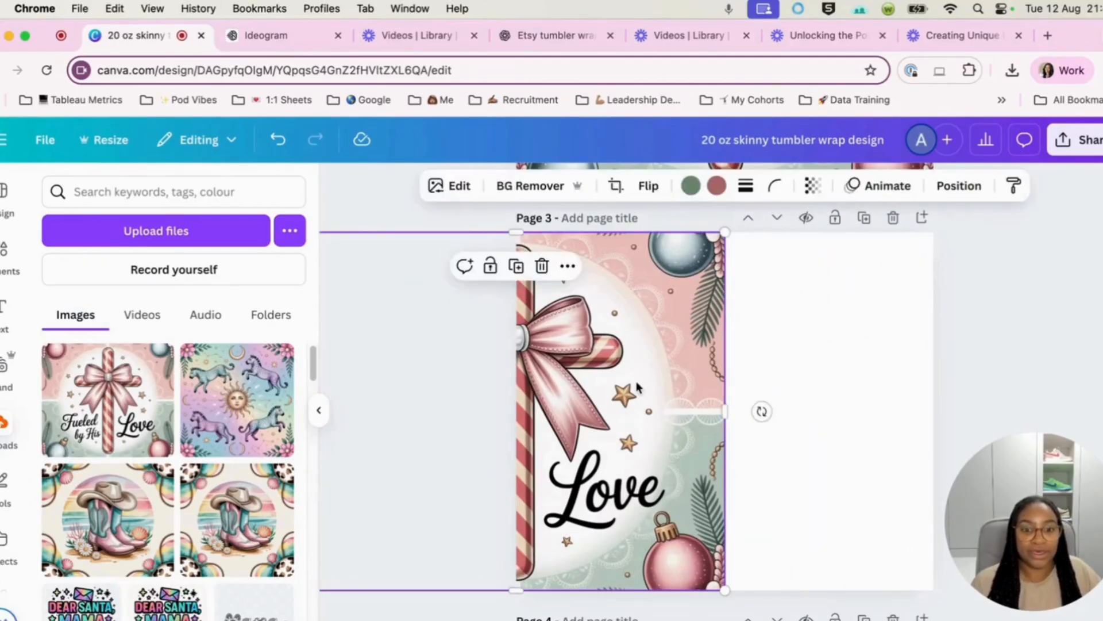
mouse_move(516, 265)
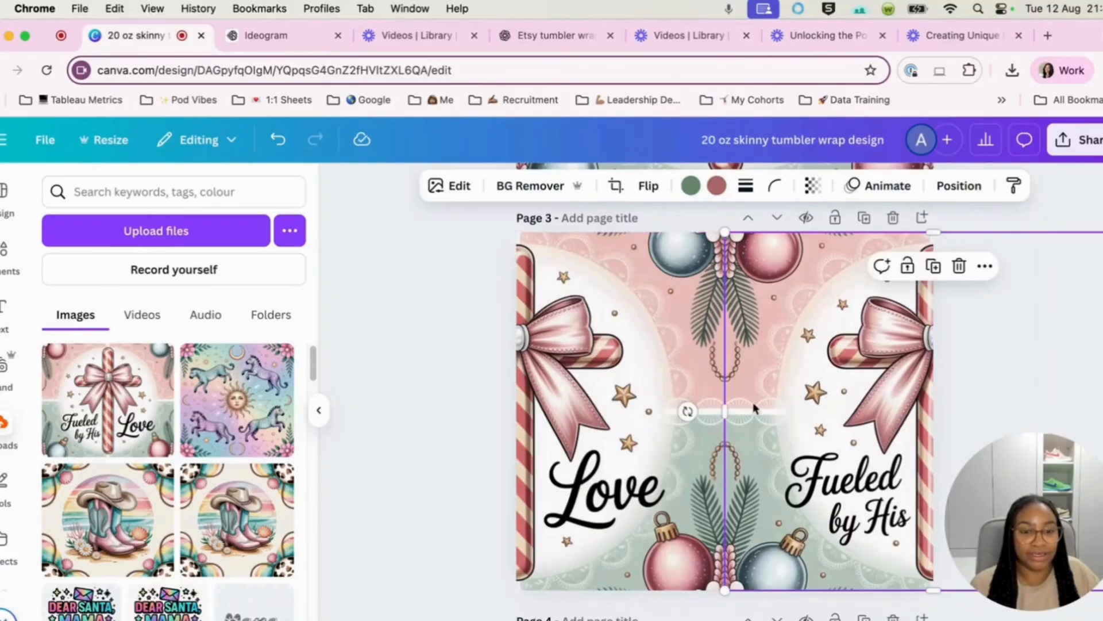
left_click(401, 440)
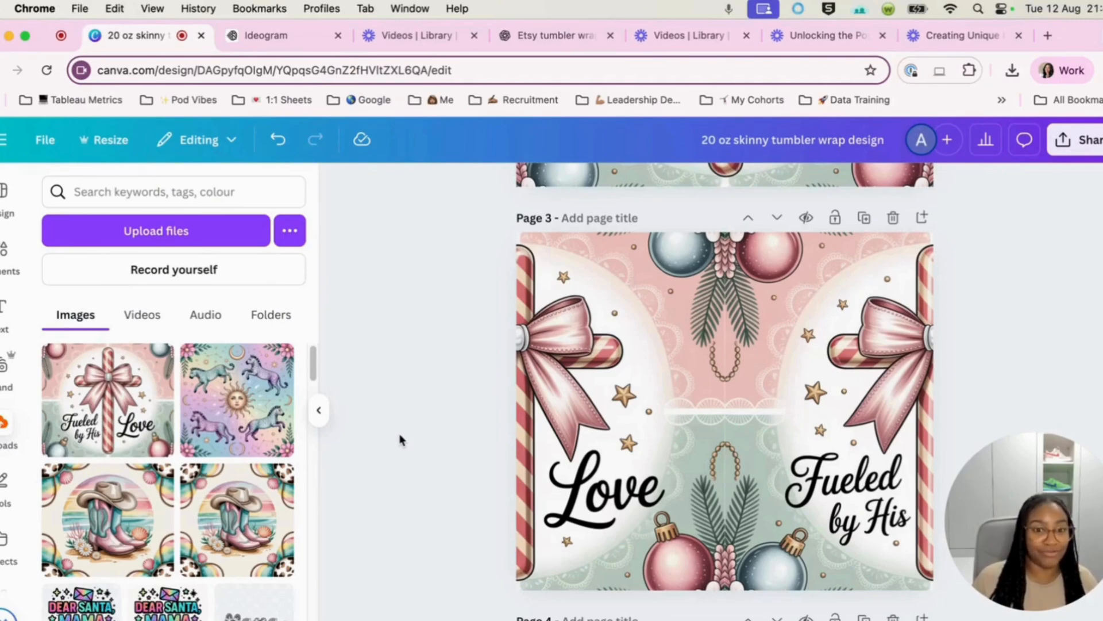
left_click(779, 423)
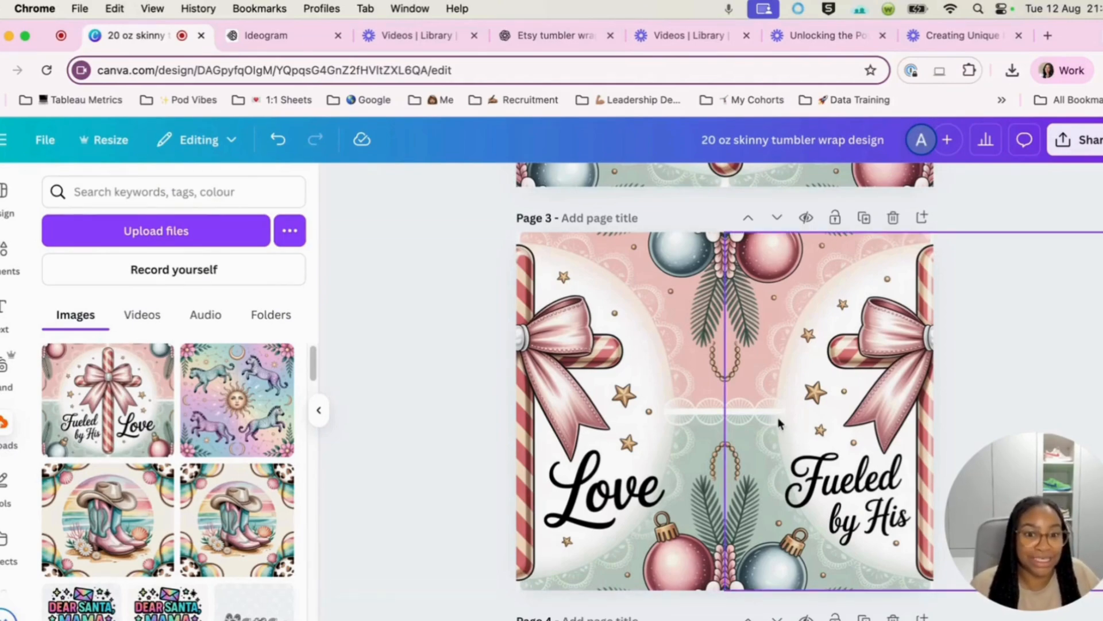
mouse_move(748, 423)
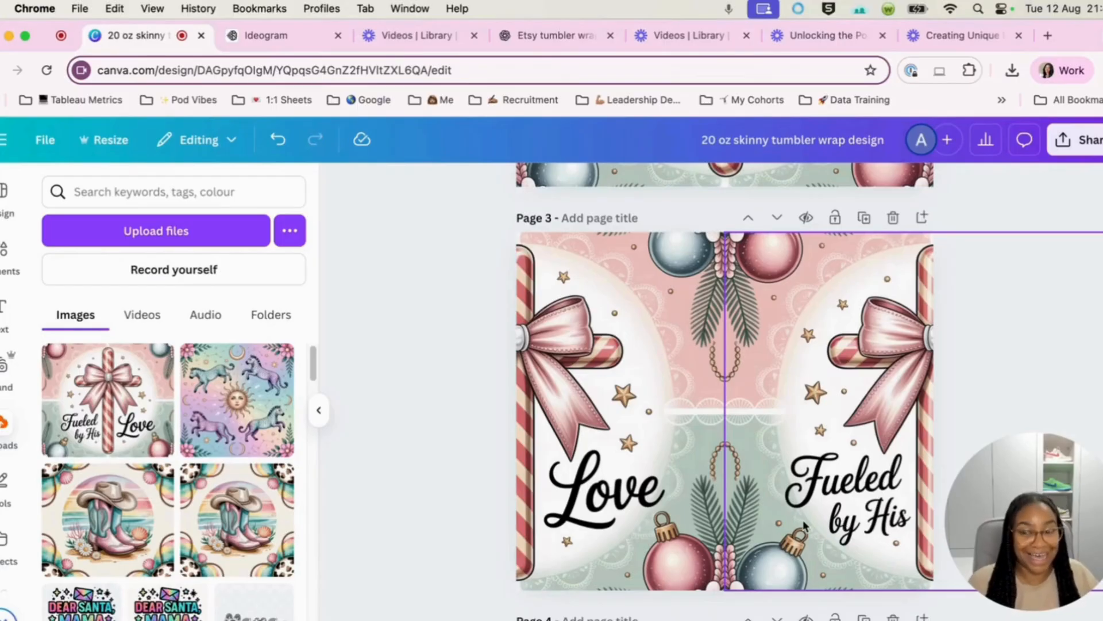
mouse_move(798, 354)
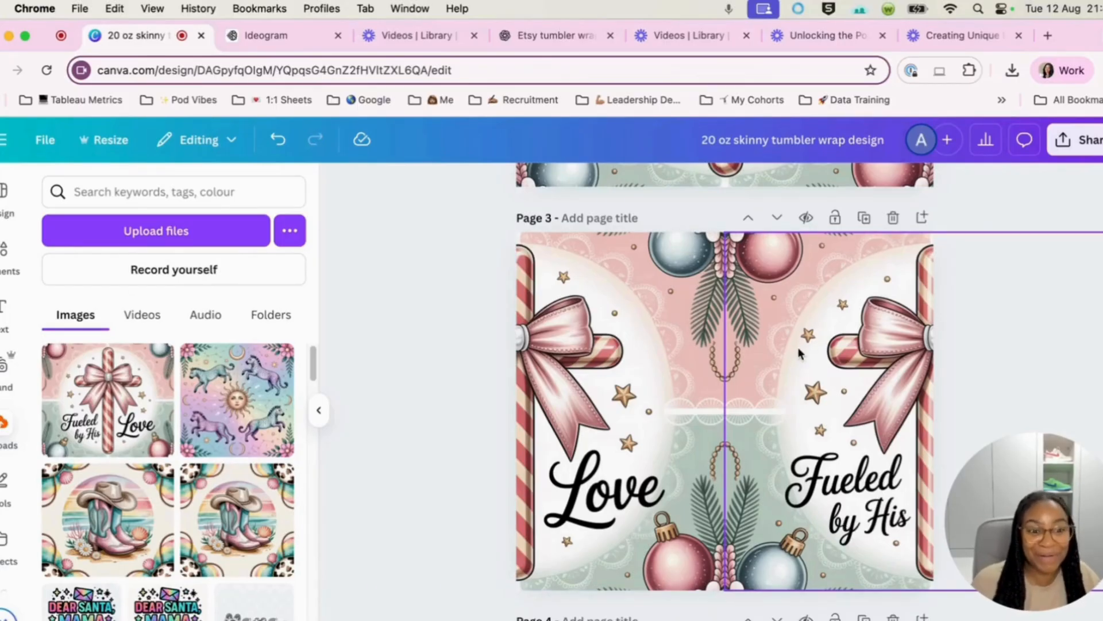
mouse_move(772, 350)
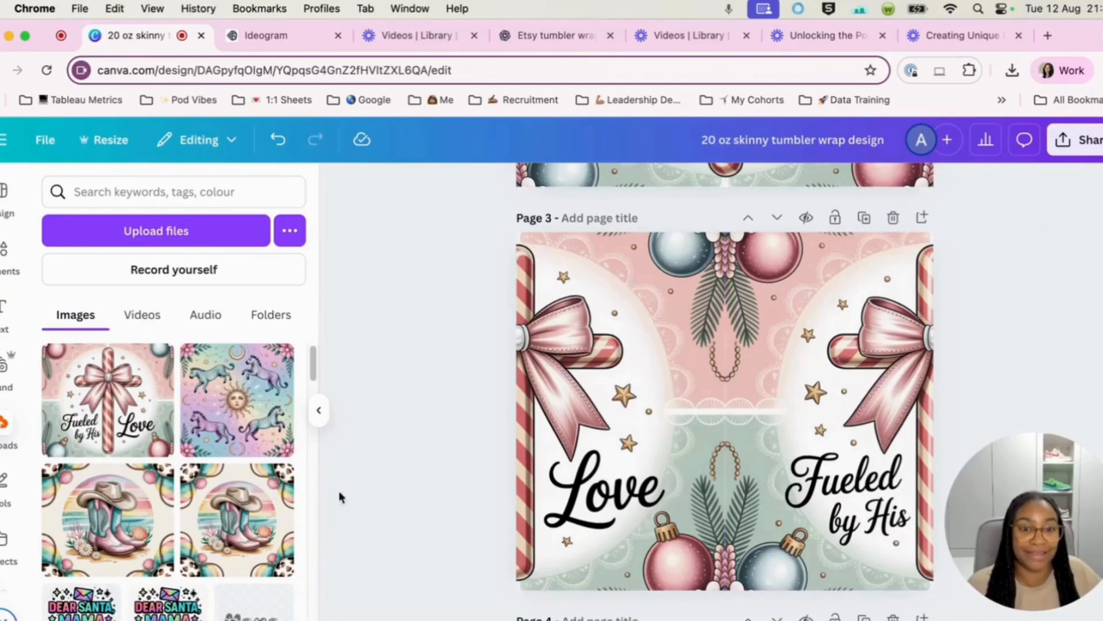
mouse_move(471, 598)
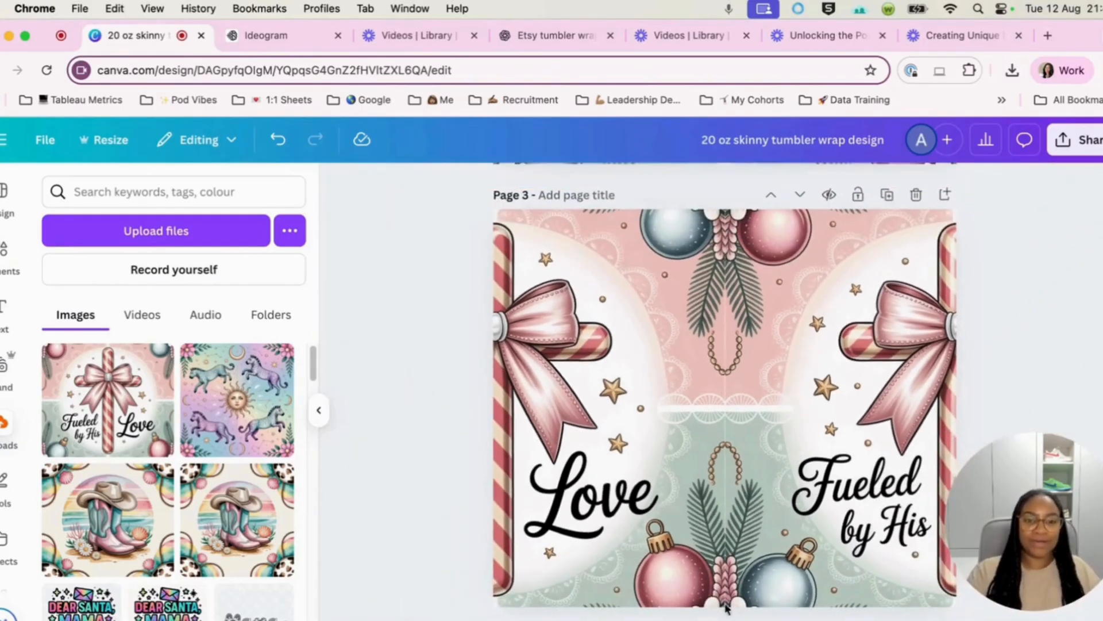
- Select the original Fueled by His Love cross image
left_click(724, 408)
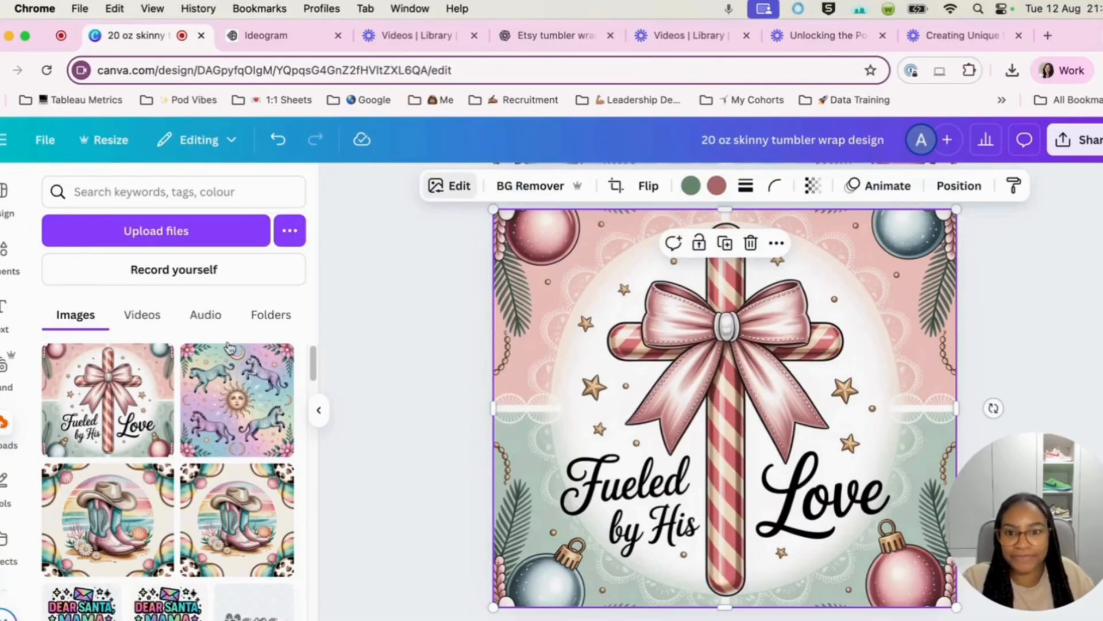
mouse_move(397, 442)
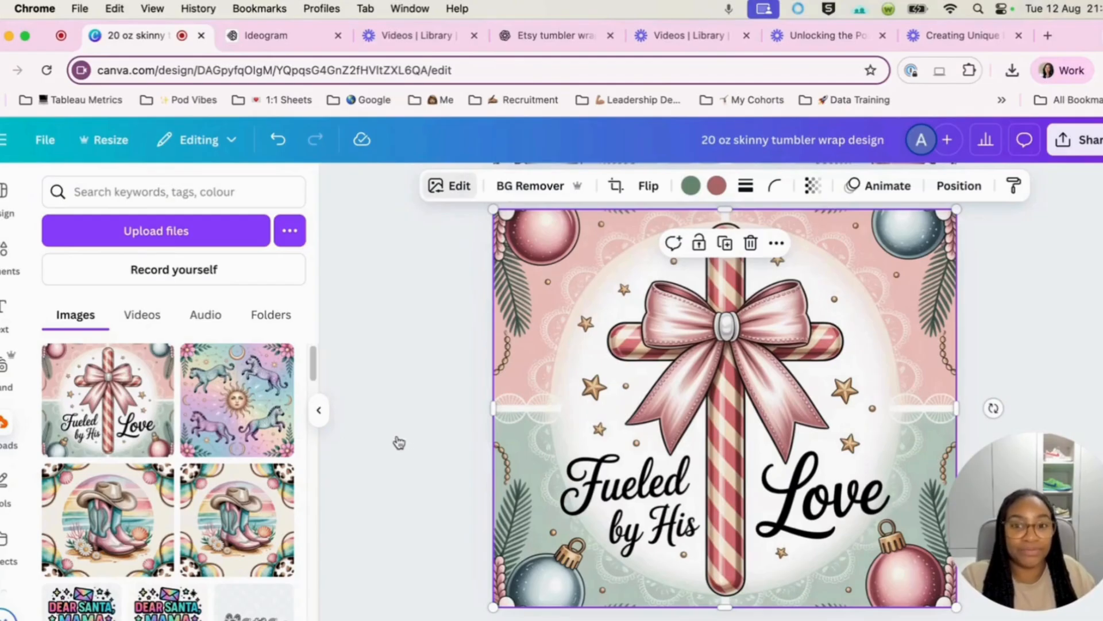
mouse_move(389, 438)
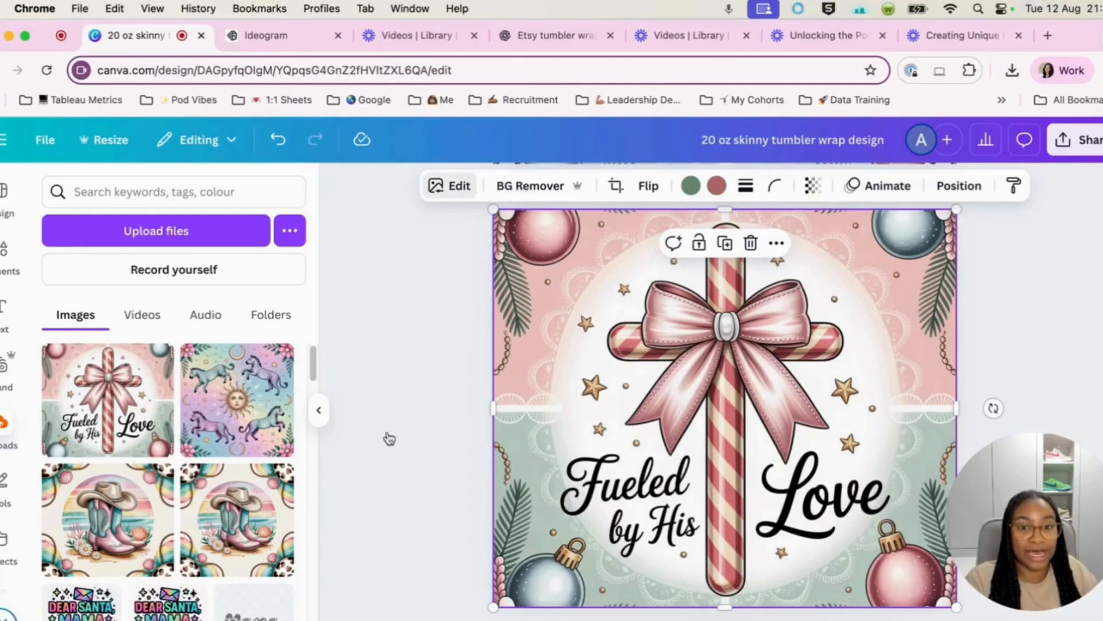
mouse_move(443, 324)
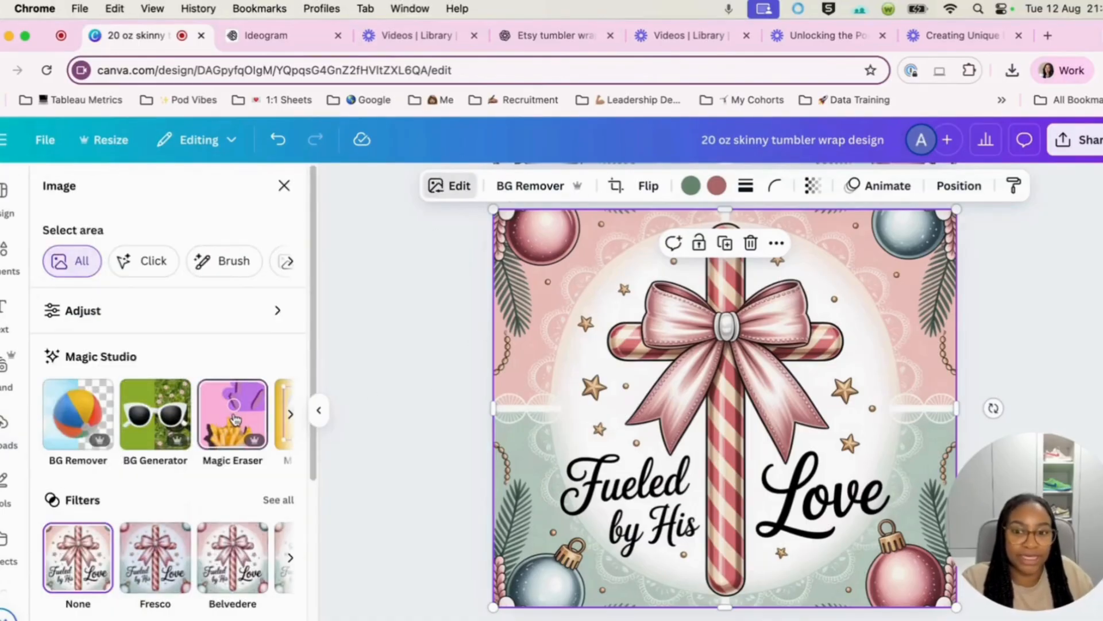
- Erase the edge bead garlands using Magic Eraser with brush size 22
left_click(232, 415)
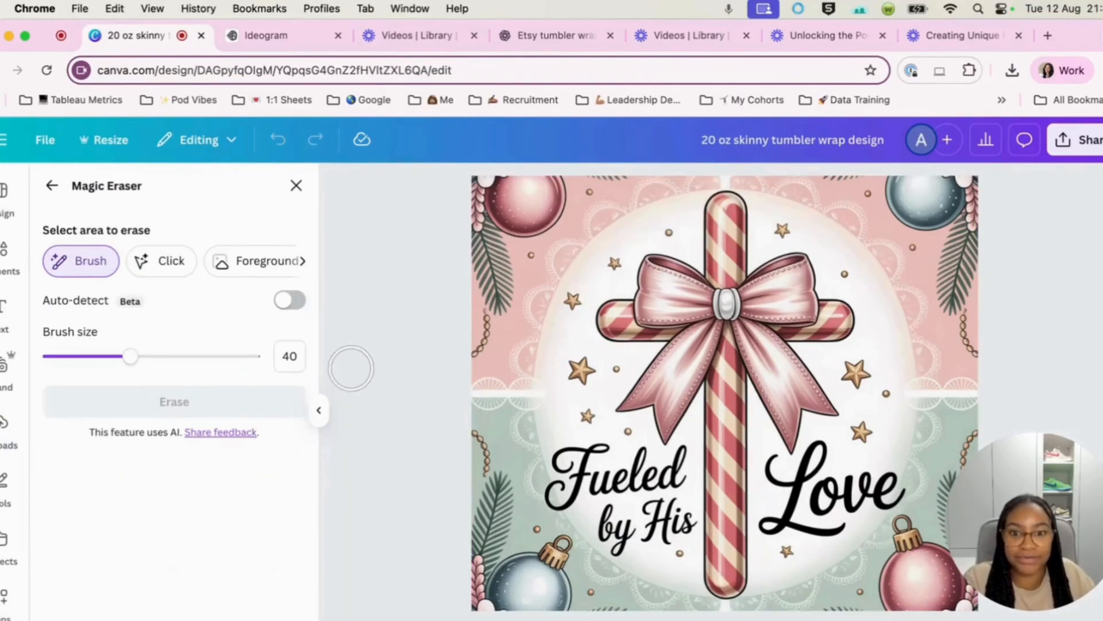
left_click_drag(130, 356, 93, 356)
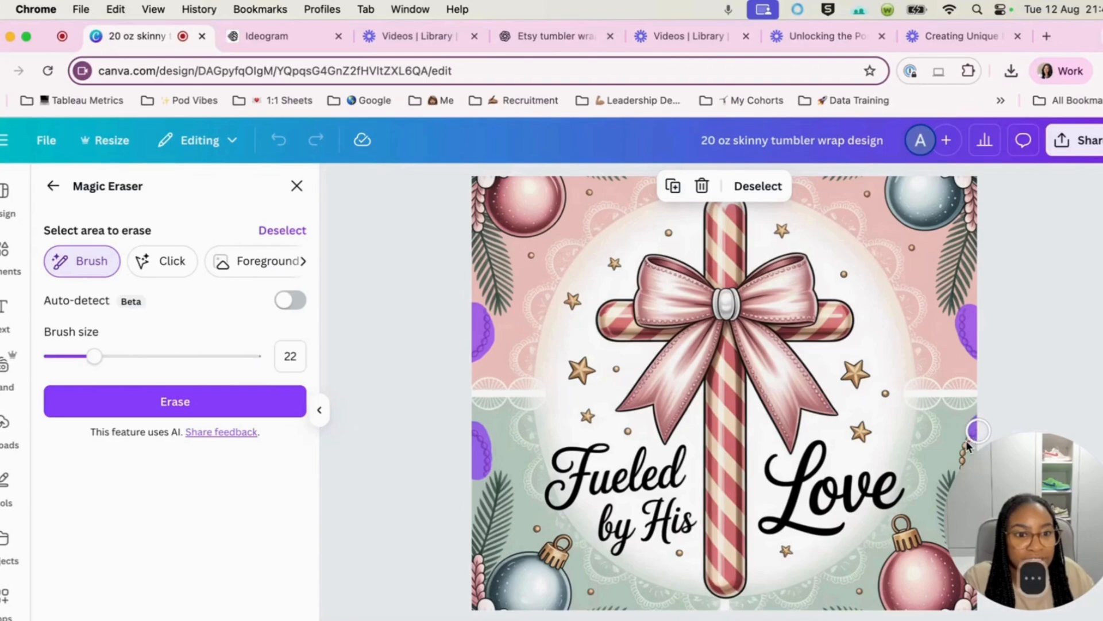
left_click(174, 401)
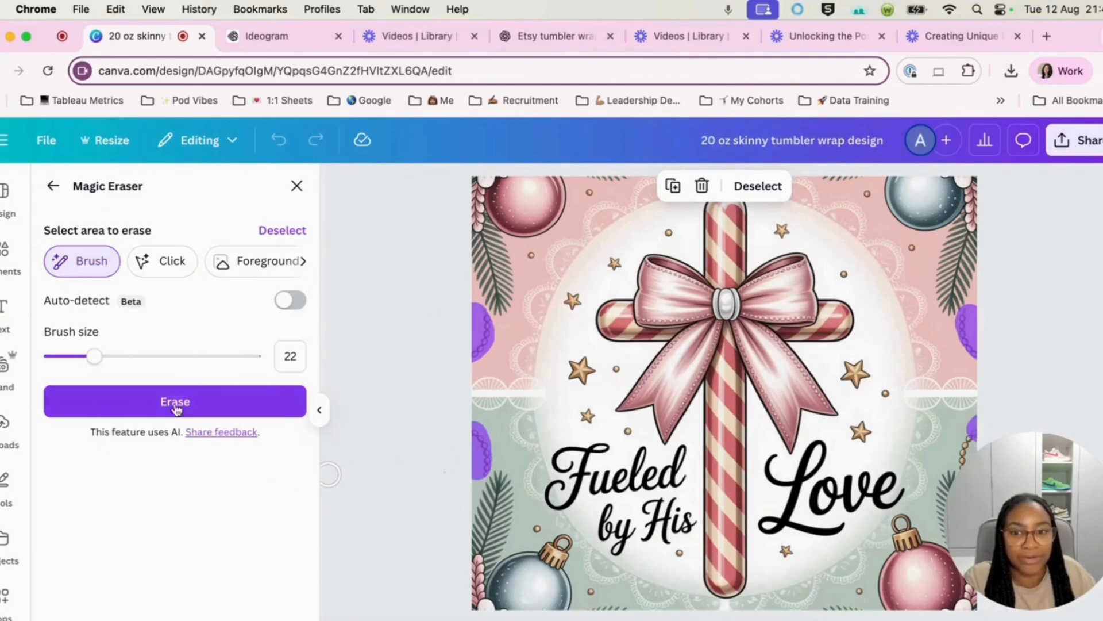
left_click(175, 401)
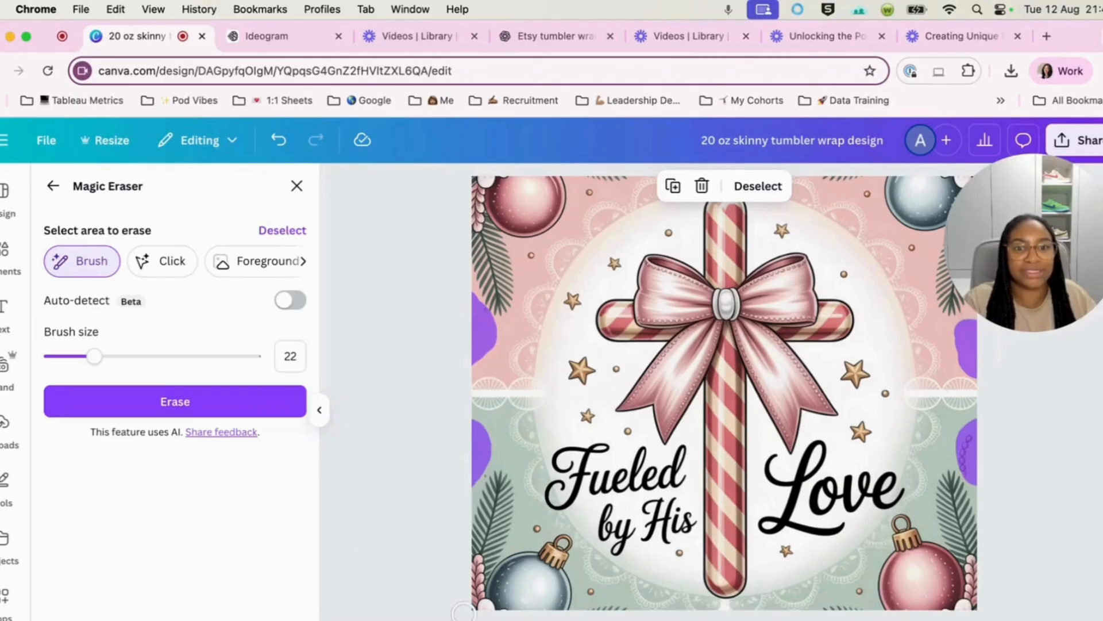
left_click(174, 401)
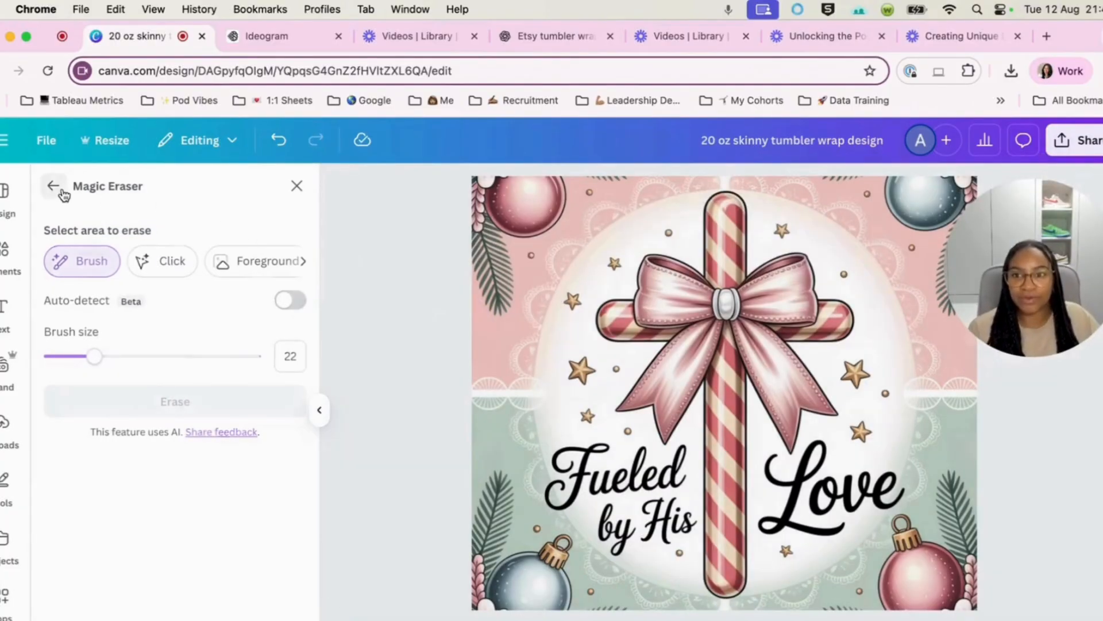
- Exit Magic Eraser and select the Love half on Page 3
left_click(54, 185)
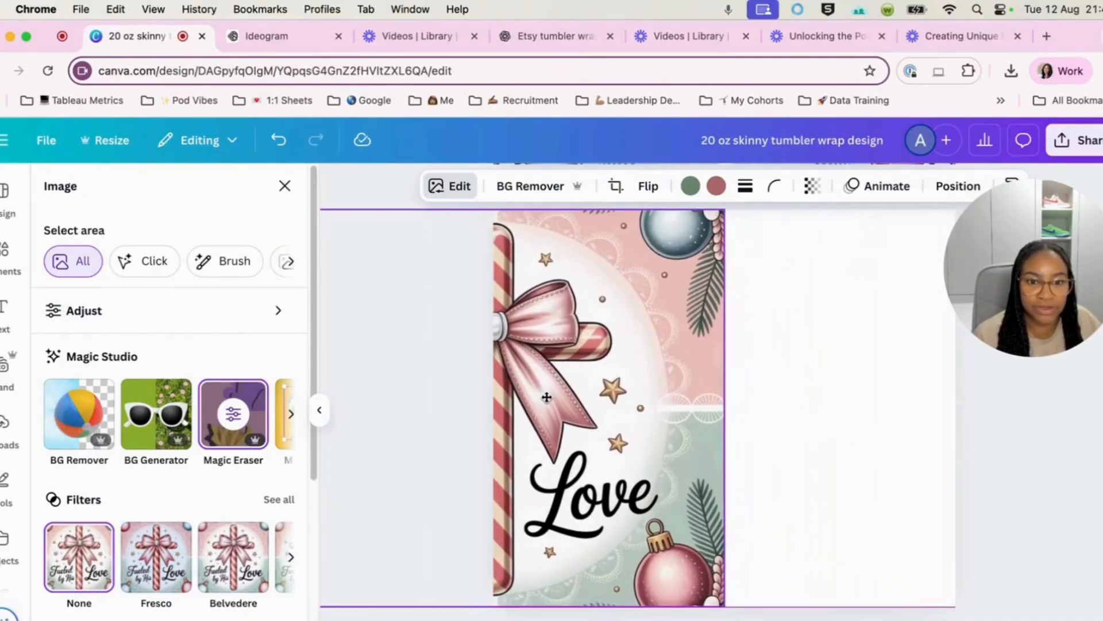
left_click(545, 398)
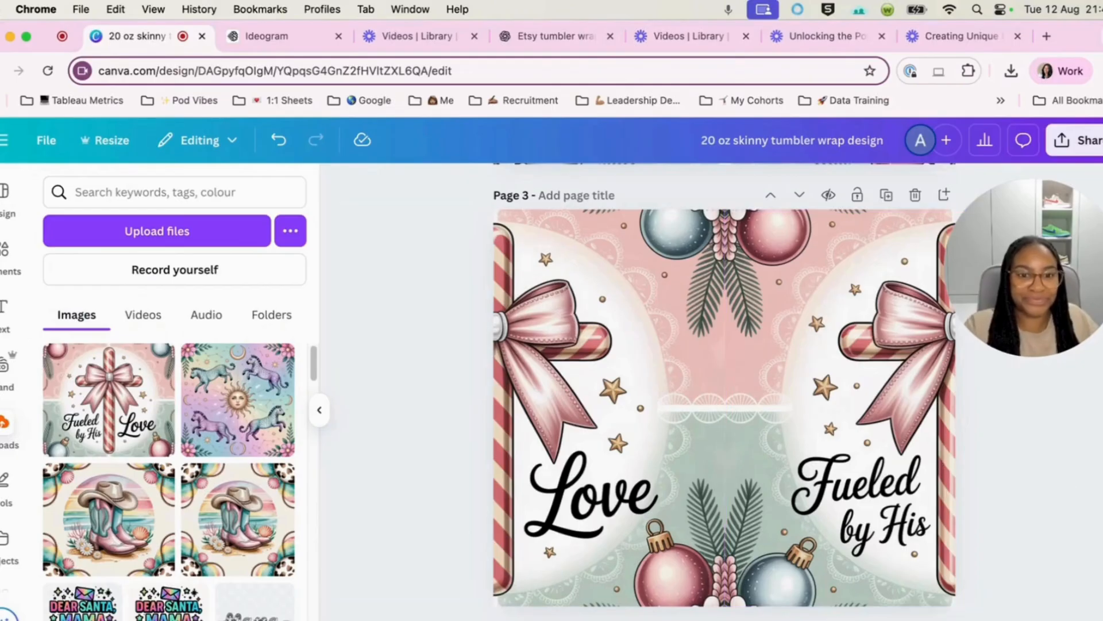
mouse_move(1068, 511)
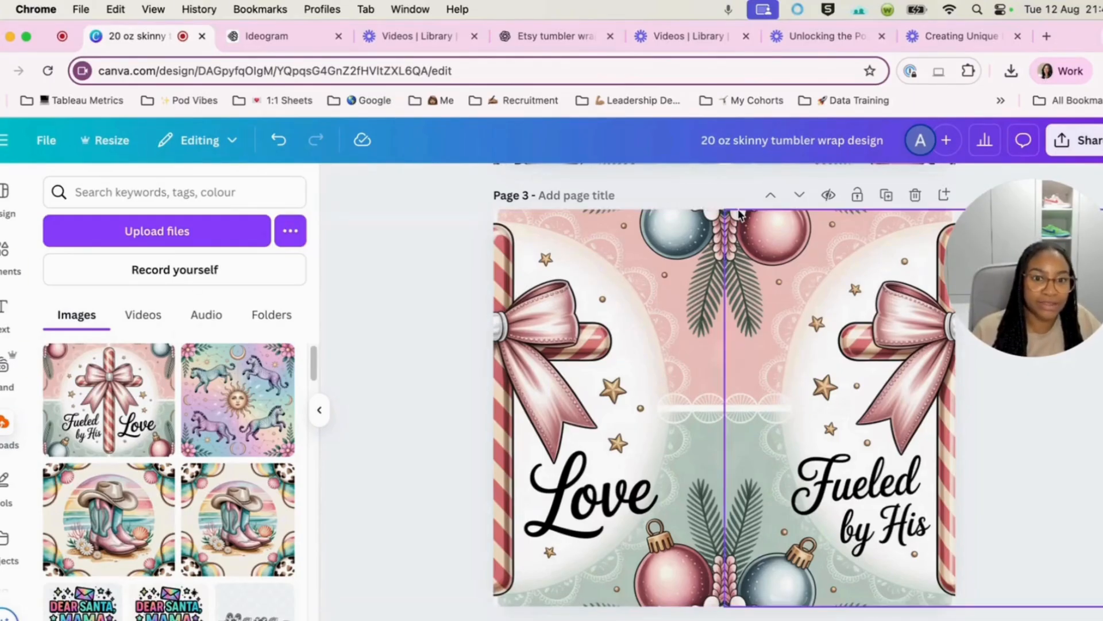
mouse_move(742, 252)
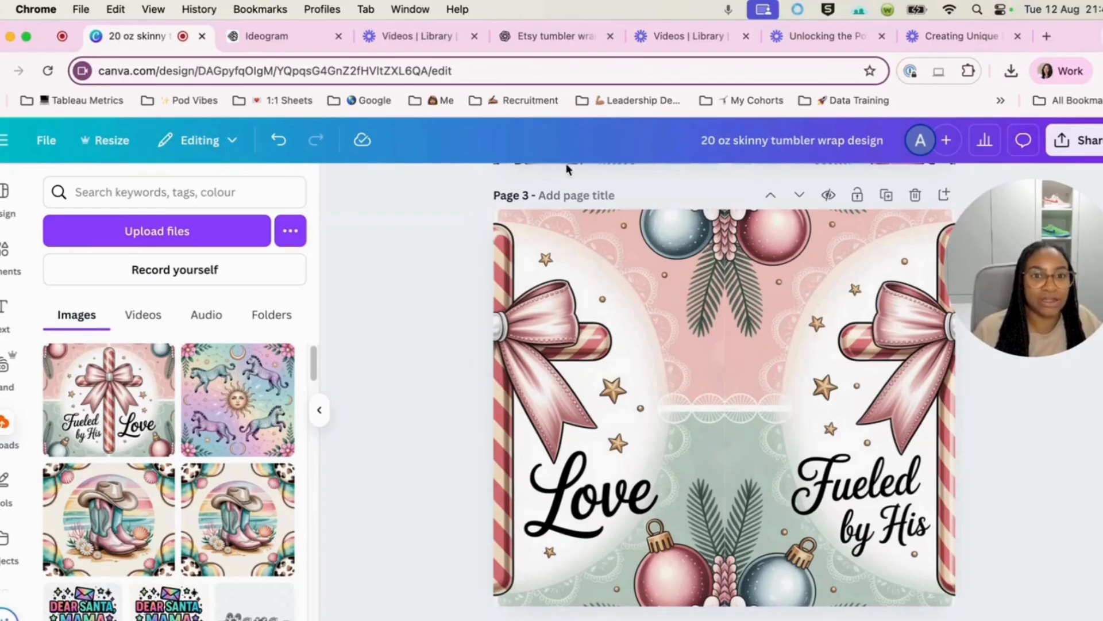
mouse_move(770, 176)
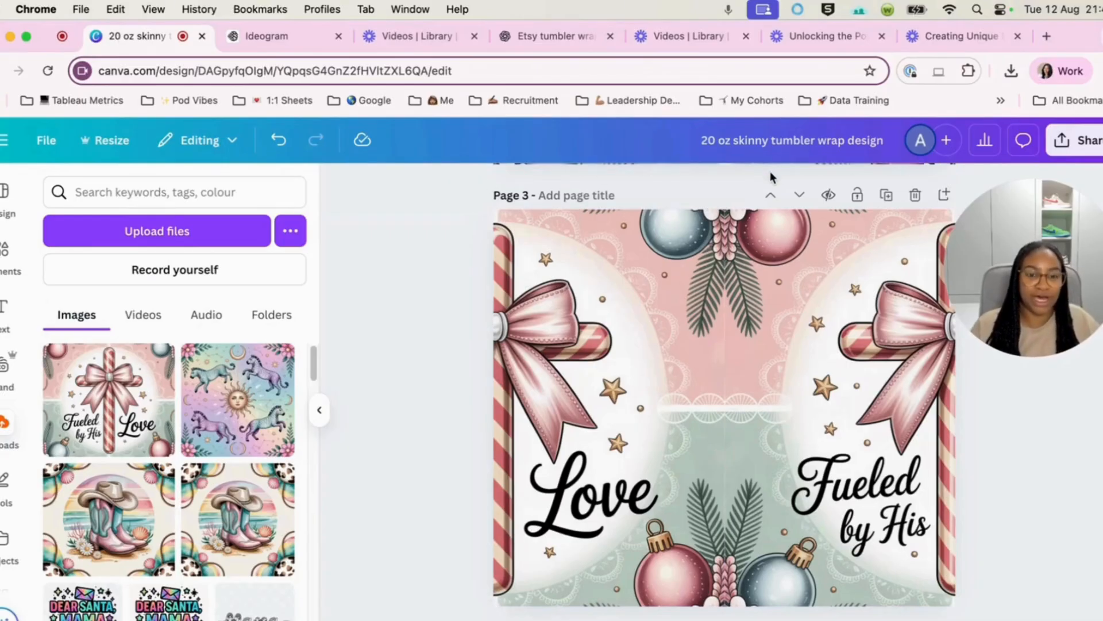
- Bring the merged Love and Fueled by His wrap image into Uploads
left_click(595, 479)
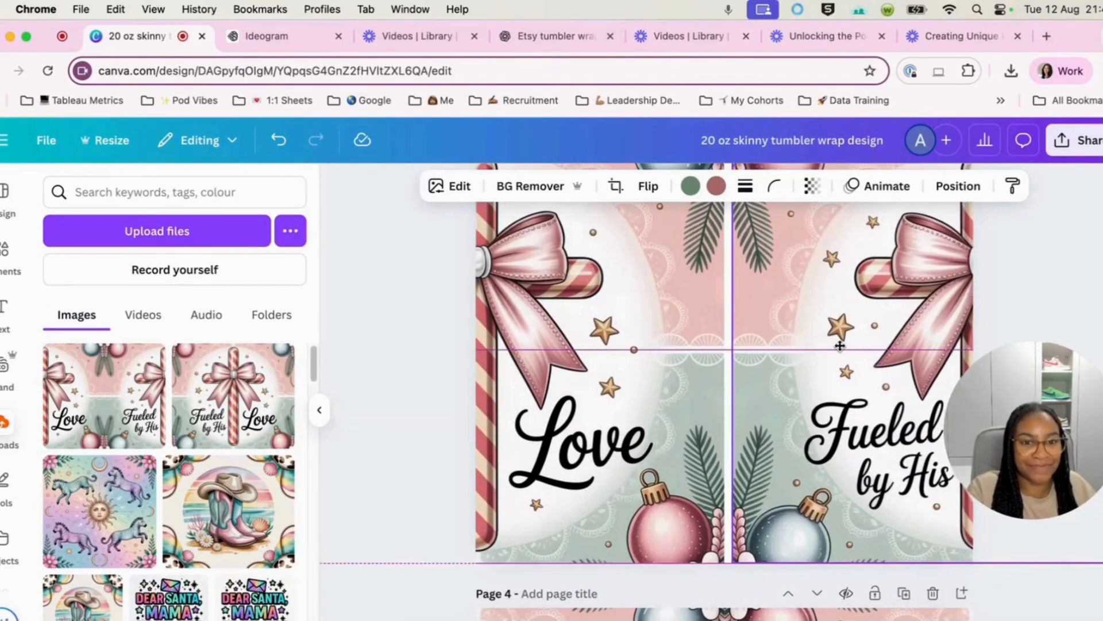
- Scroll down to Page 4 with the merged wrap image
scroll("down", 3)
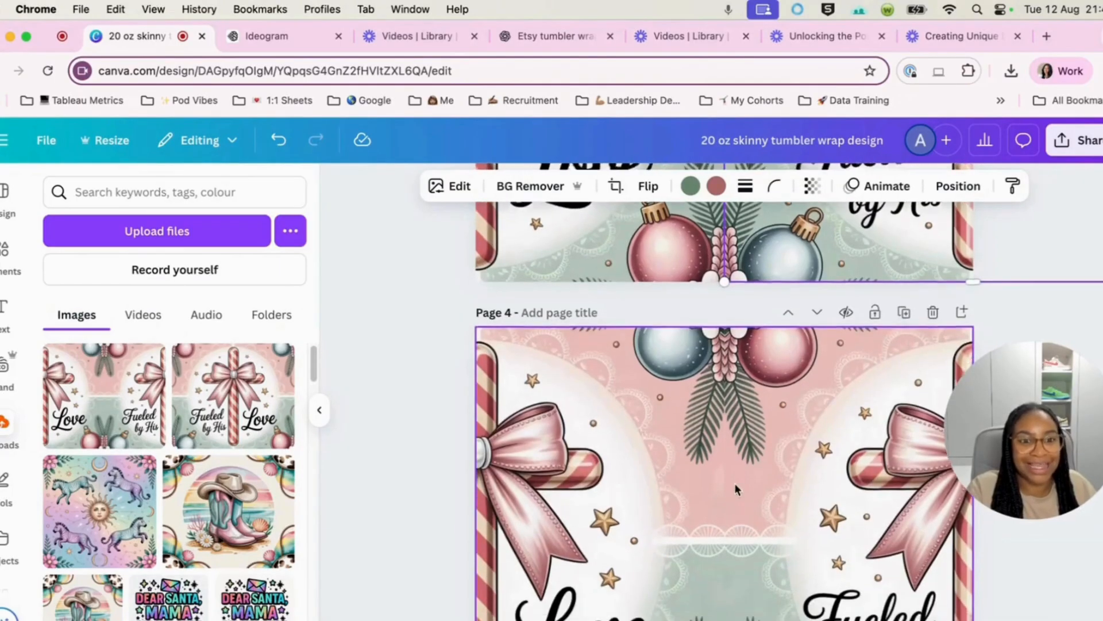
scroll("down", 3)
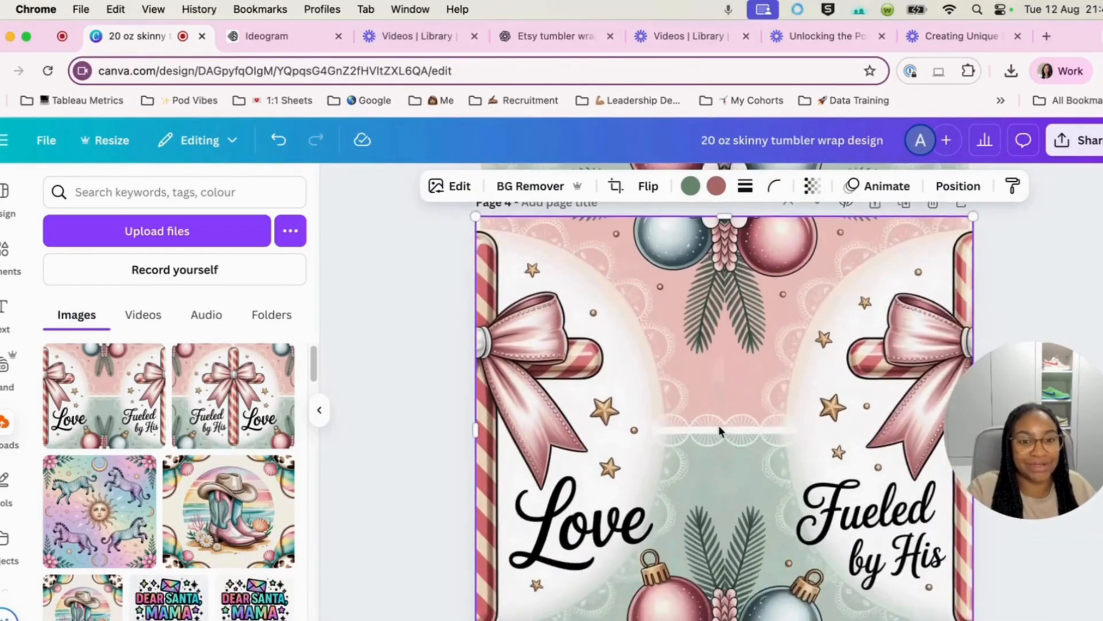
scroll("down", 3)
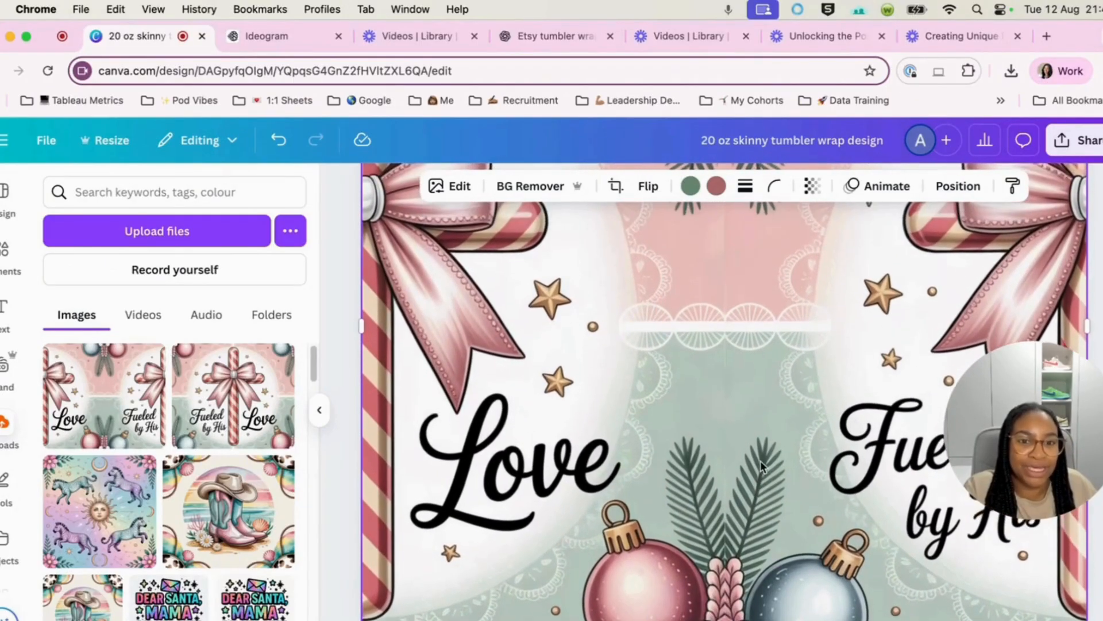
scroll("down", 3)
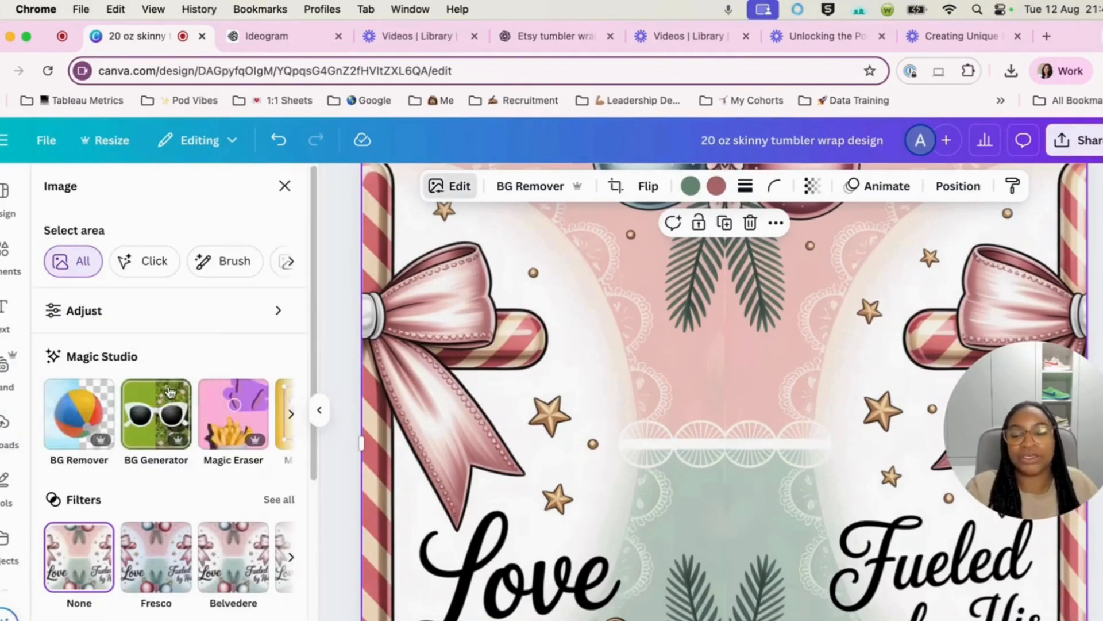
- Erase the centre seam line in two passes with a size-5 Magic Eraser brush
left_click(232, 415)
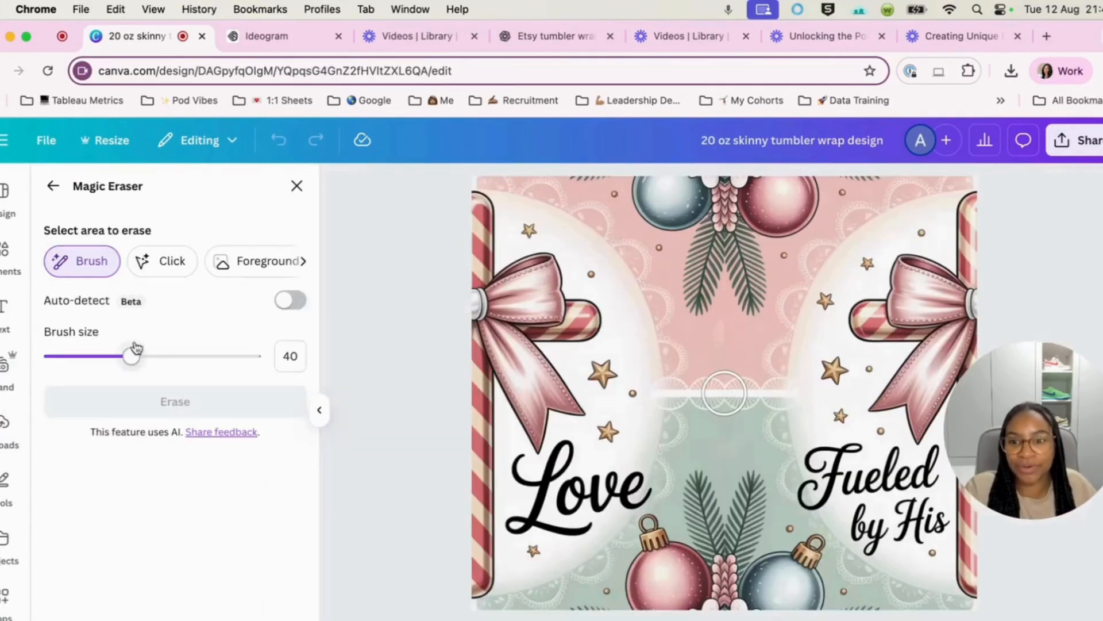
left_click_drag(125, 356, 60, 357)
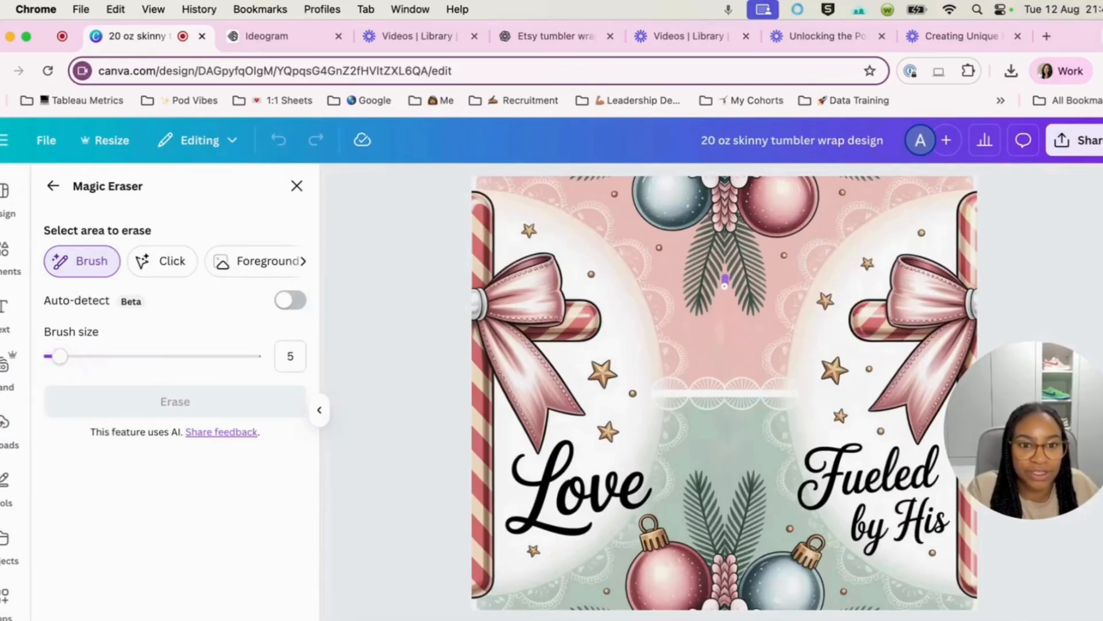
left_click_drag(724, 285, 724, 359)
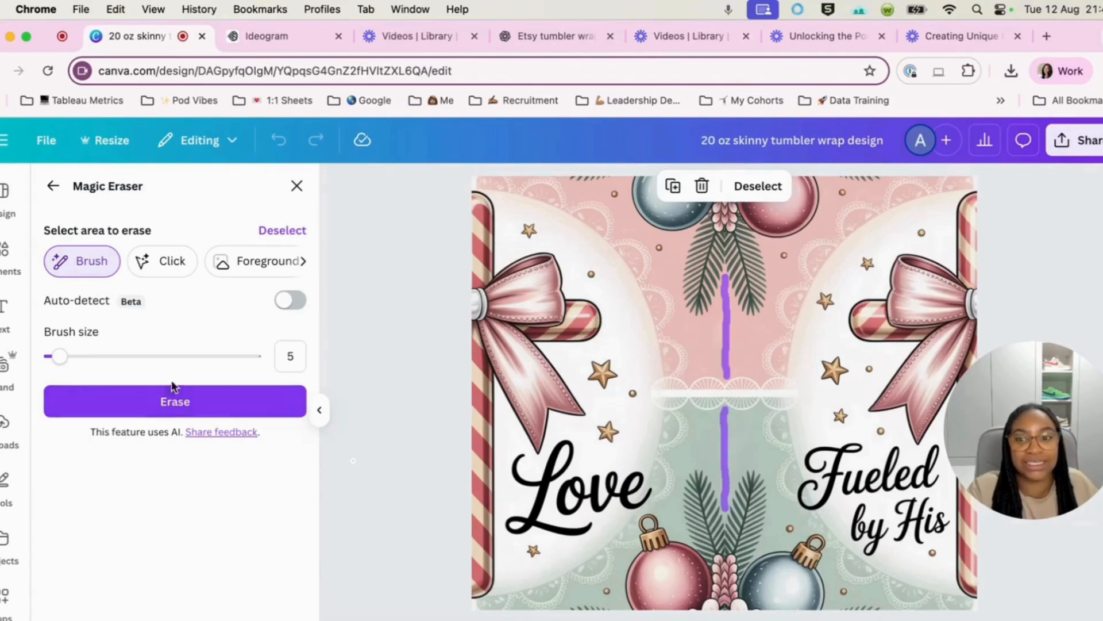
left_click(174, 401)
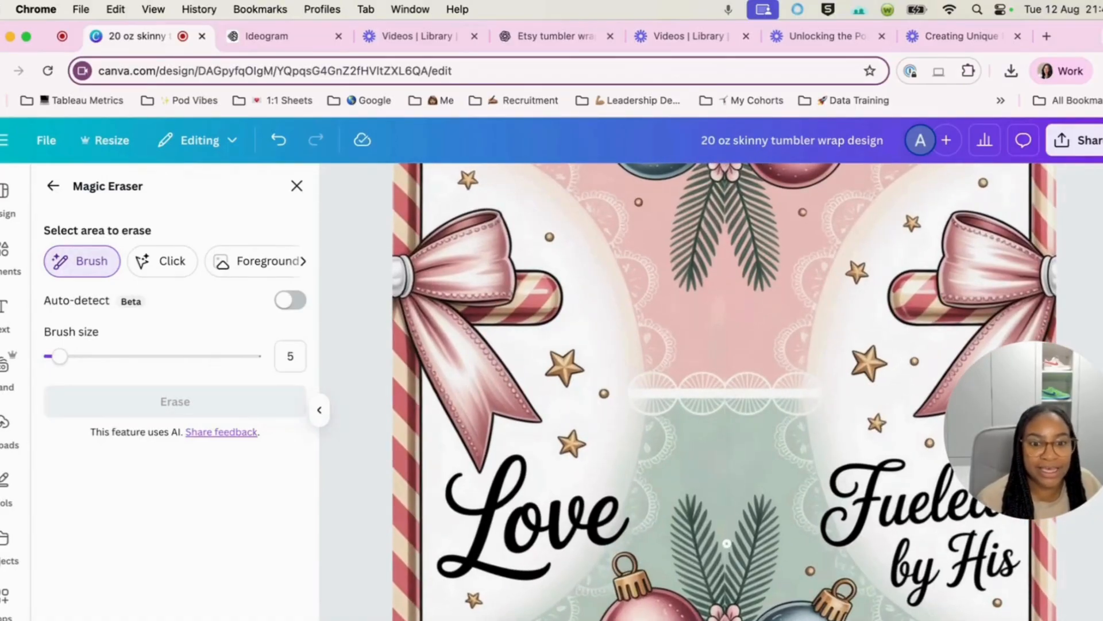
left_click_drag(727, 473, 727, 542)
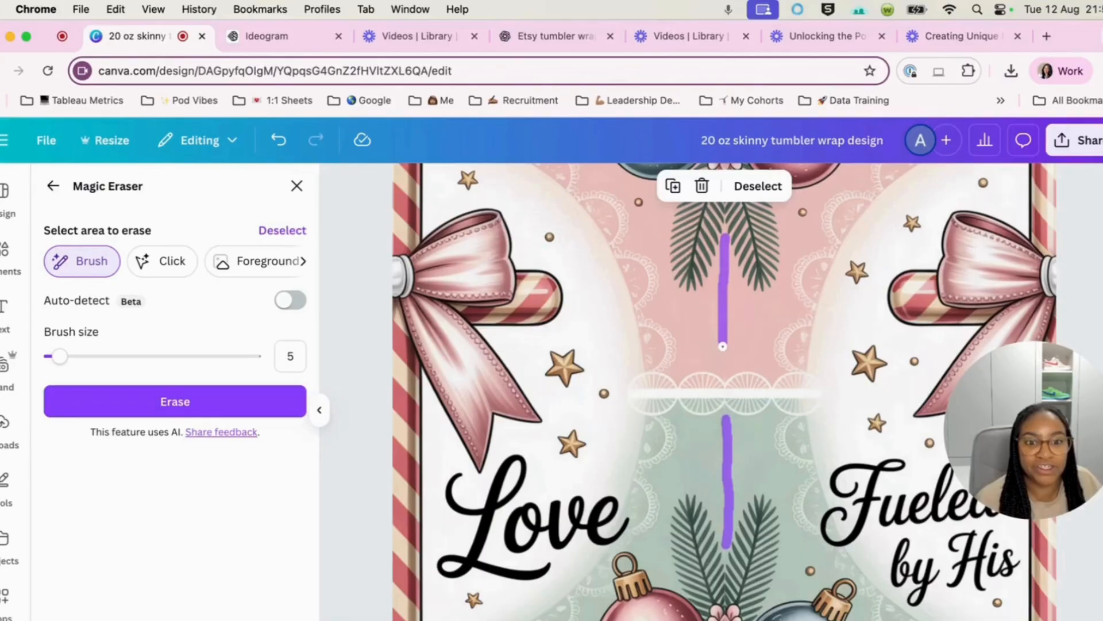
left_click(175, 401)
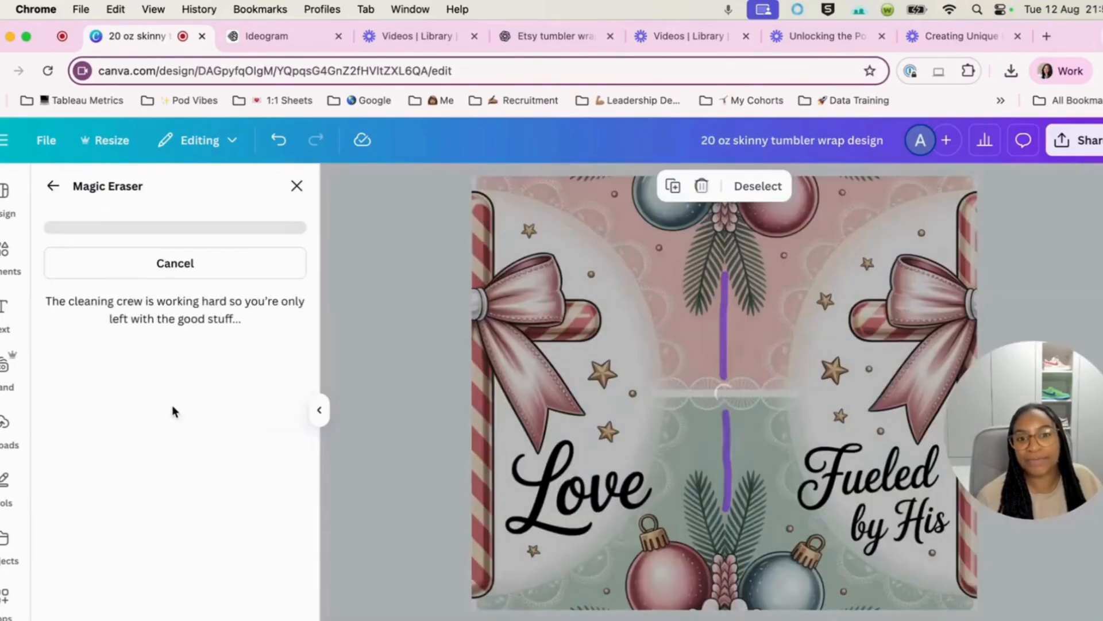